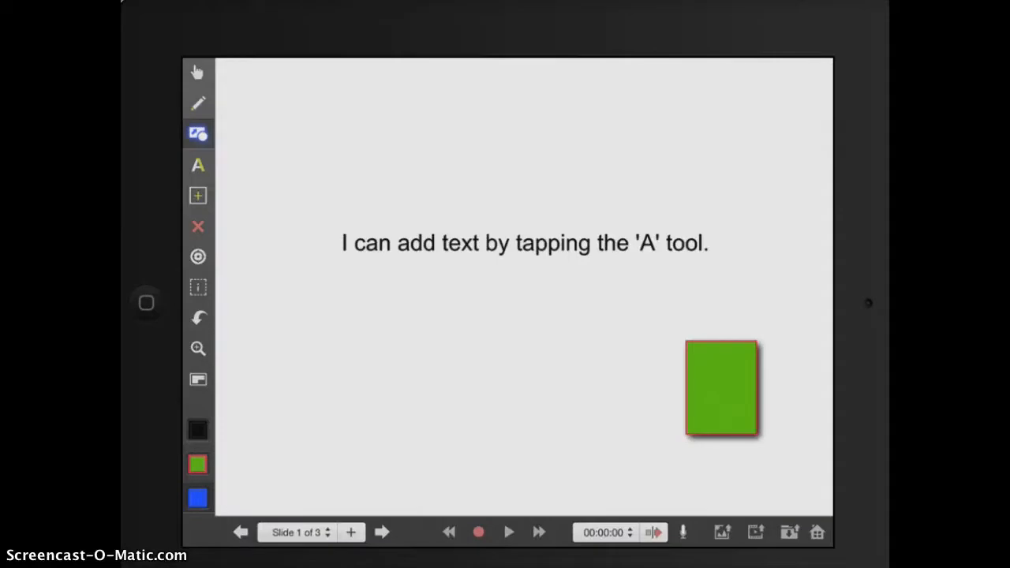
mouse_move(197, 107)
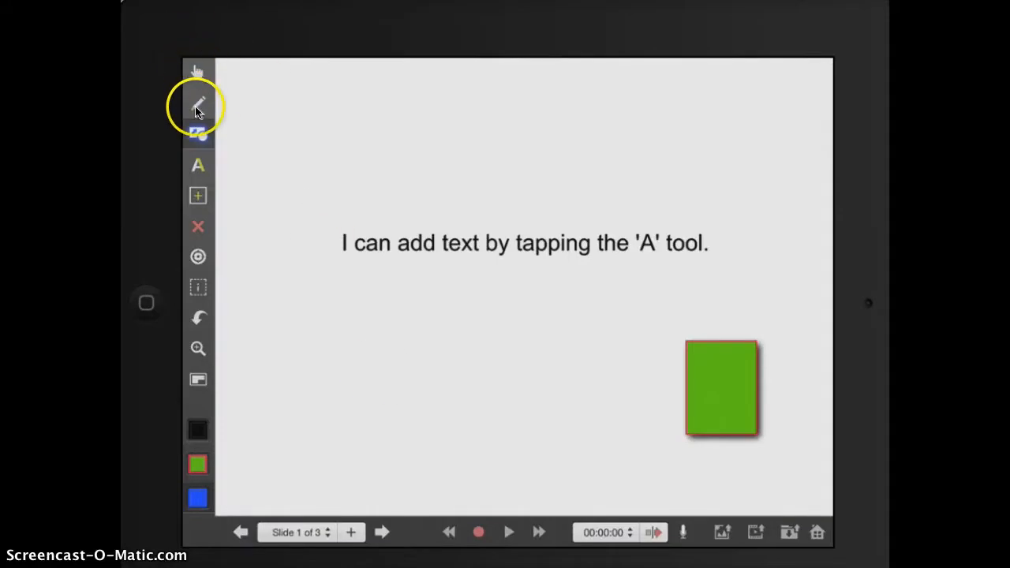
mouse_move(198, 76)
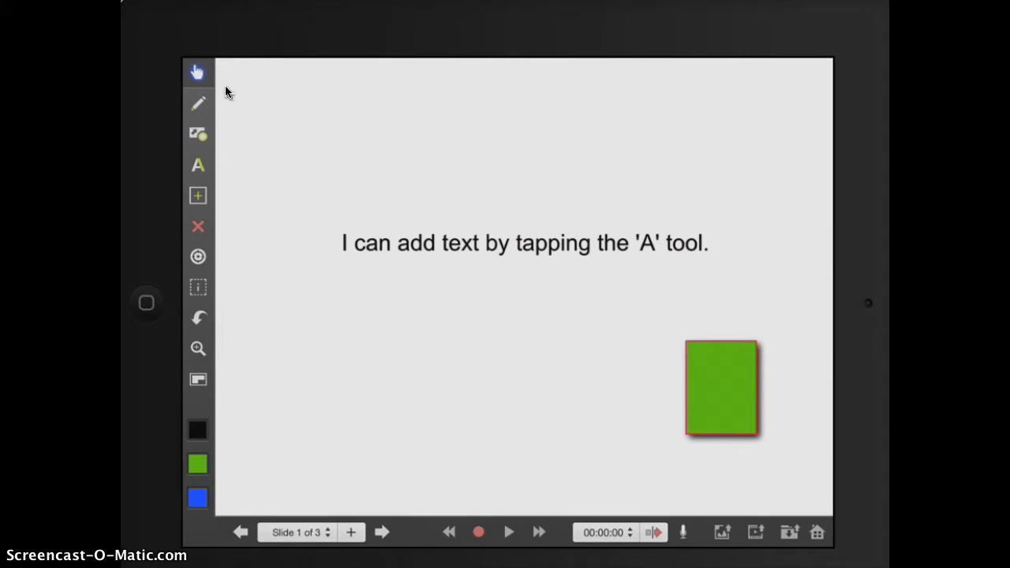
Step: Move the green rectangle up beside the sentence, then settle it lower to the right
left_click_drag(719, 388, 747, 199)
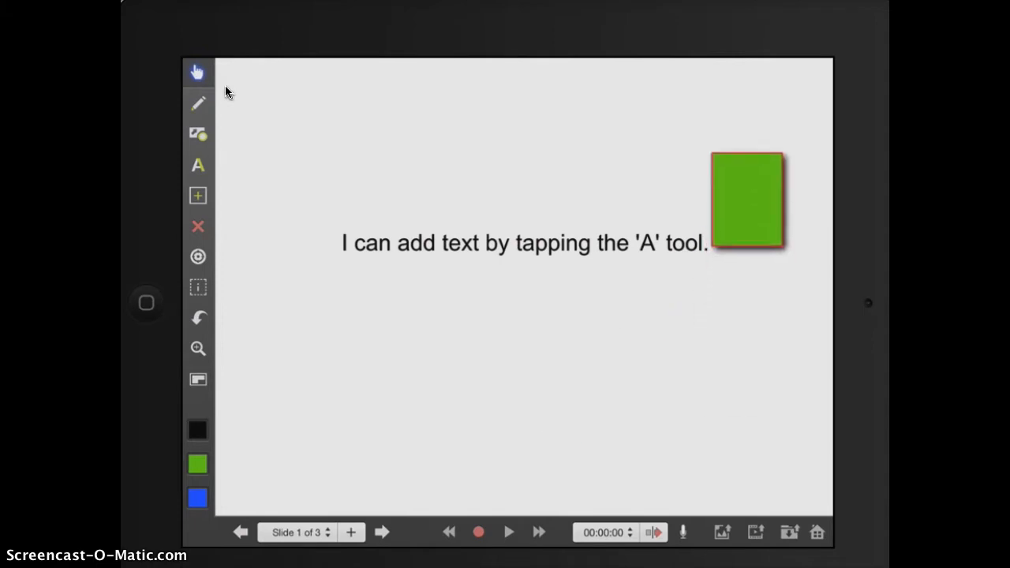
left_click(197, 73)
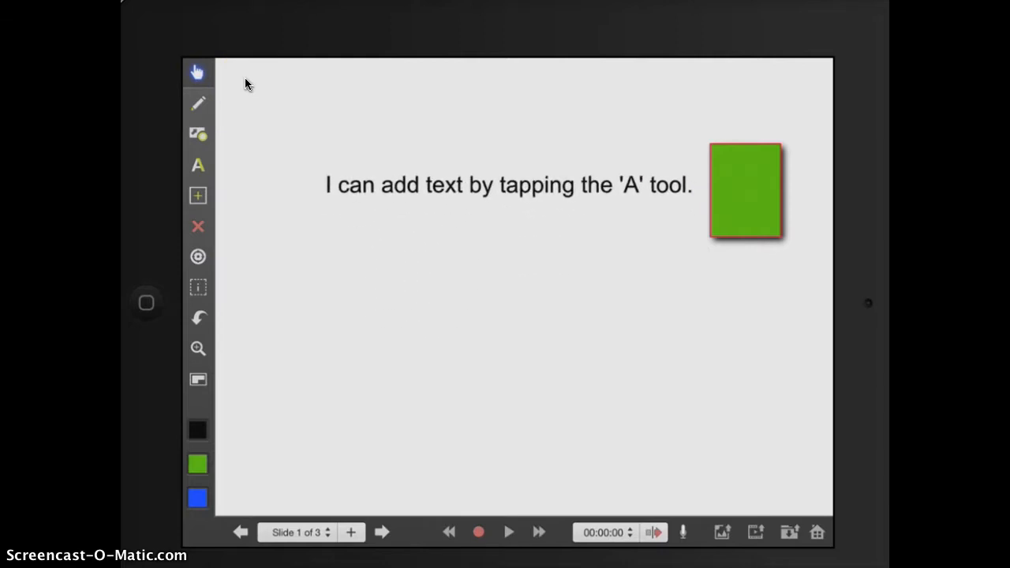
left_click_drag(745, 189, 745, 288)
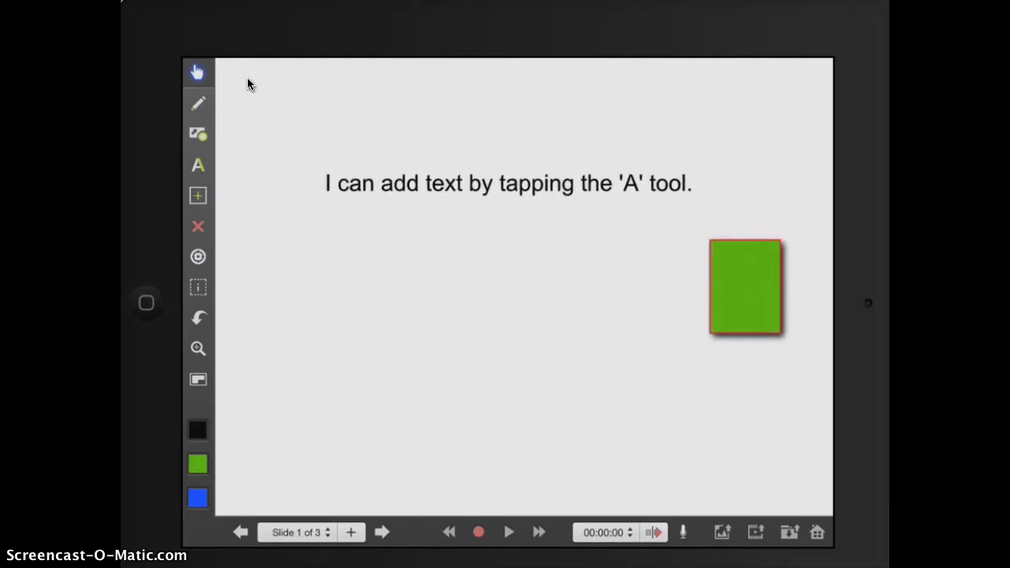
mouse_move(261, 94)
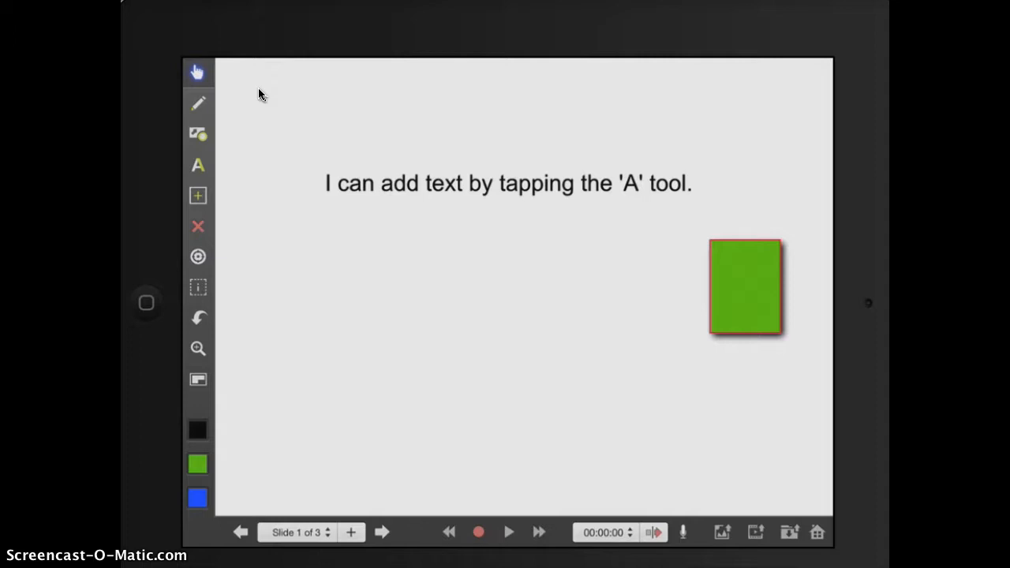
mouse_move(199, 107)
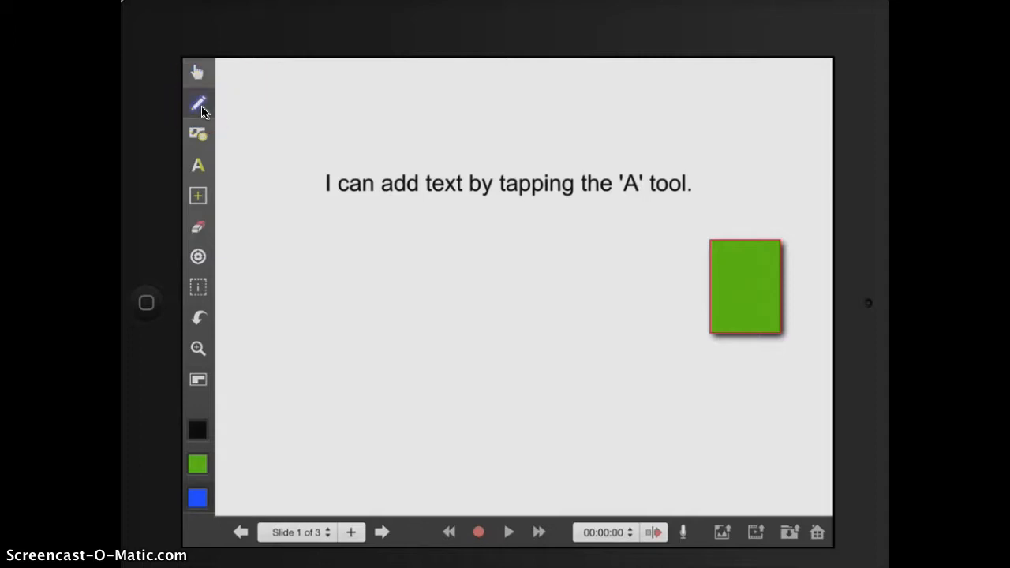
Step: Draw a thin blue wavy line above the sentence, then choose a thicker pen width
left_click_drag(314, 124, 639, 120)
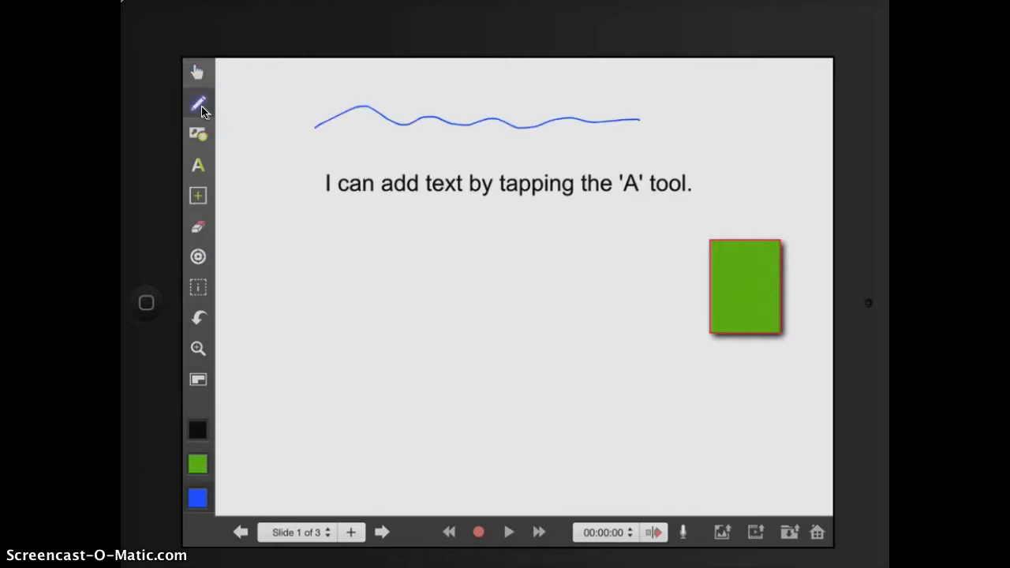
left_click(199, 104)
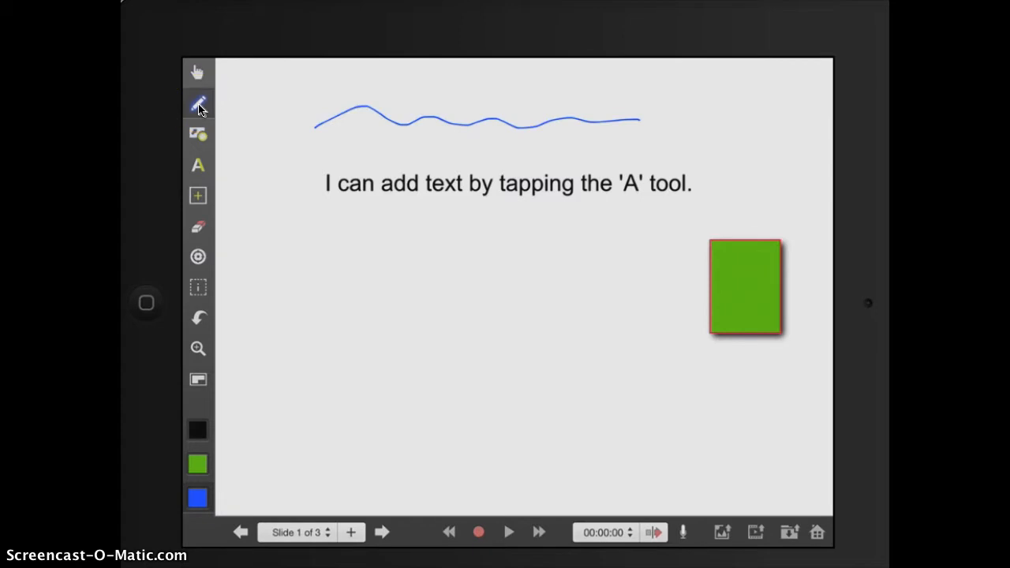
left_click(199, 104)
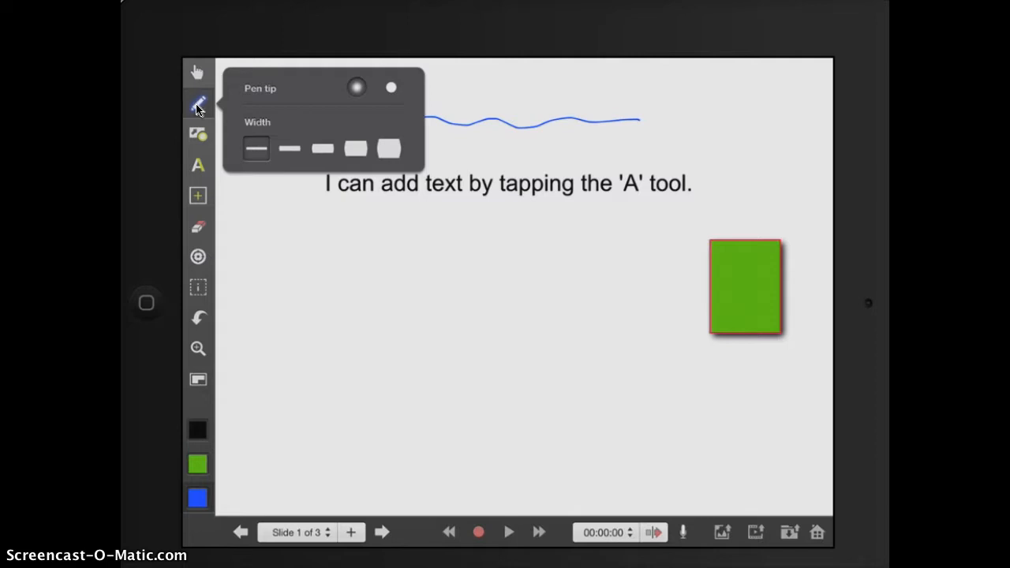
left_click(392, 87)
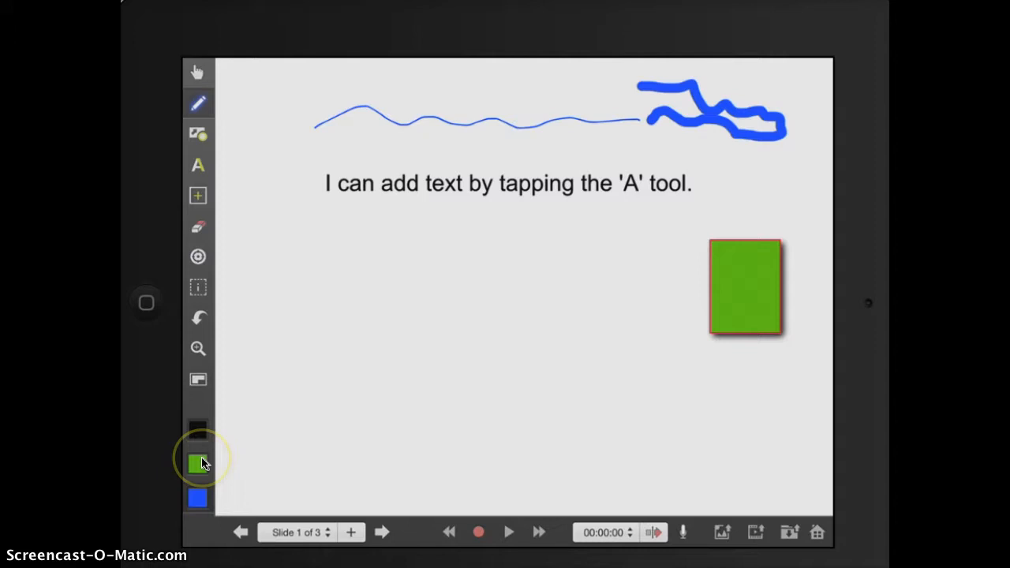
Step: Switch the pen colour to red and draw a squiggle left of the sentence
left_click(197, 464)
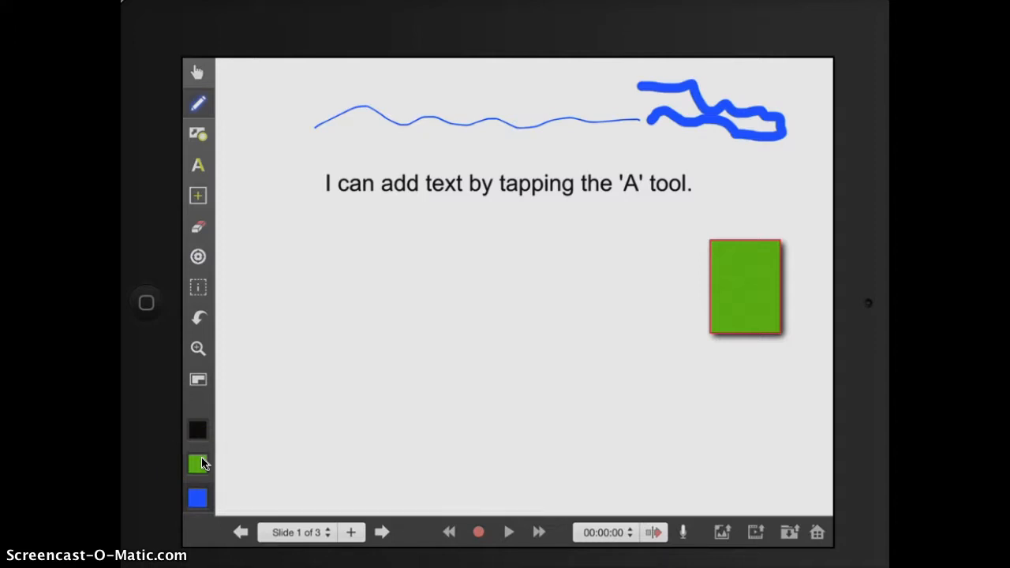
left_click(197, 464)
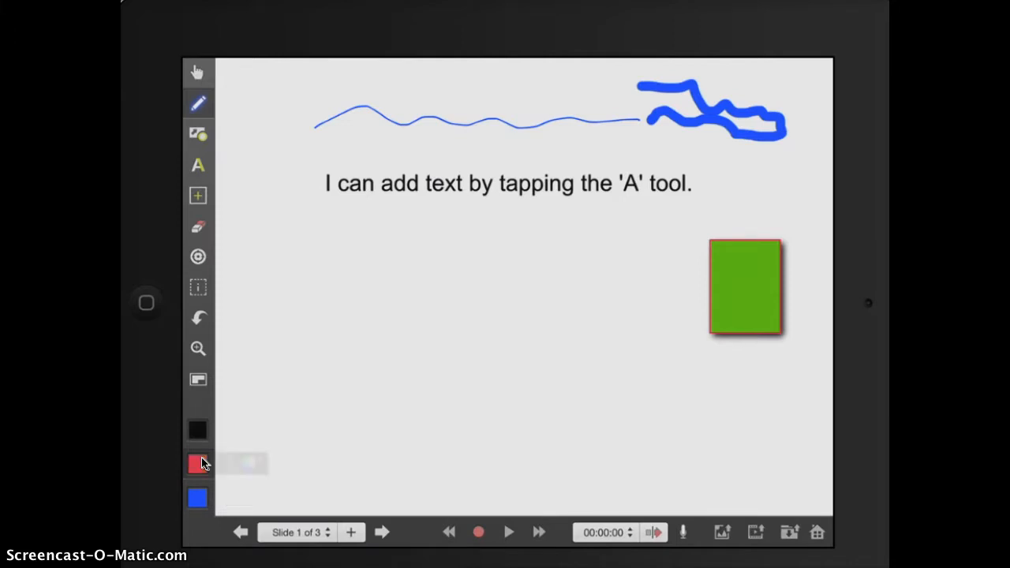
left_click_drag(260, 138, 268, 250)
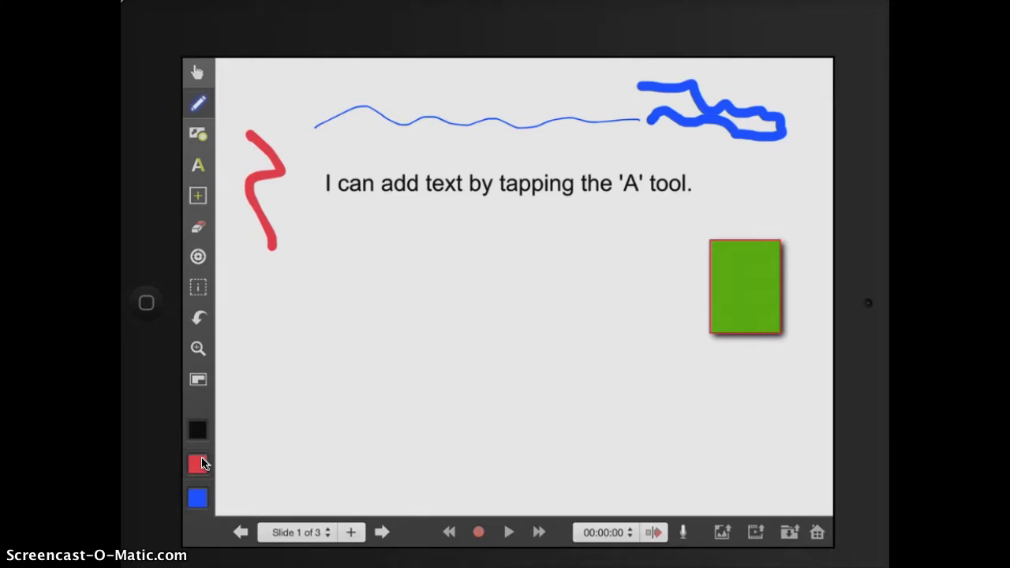
left_click(197, 464)
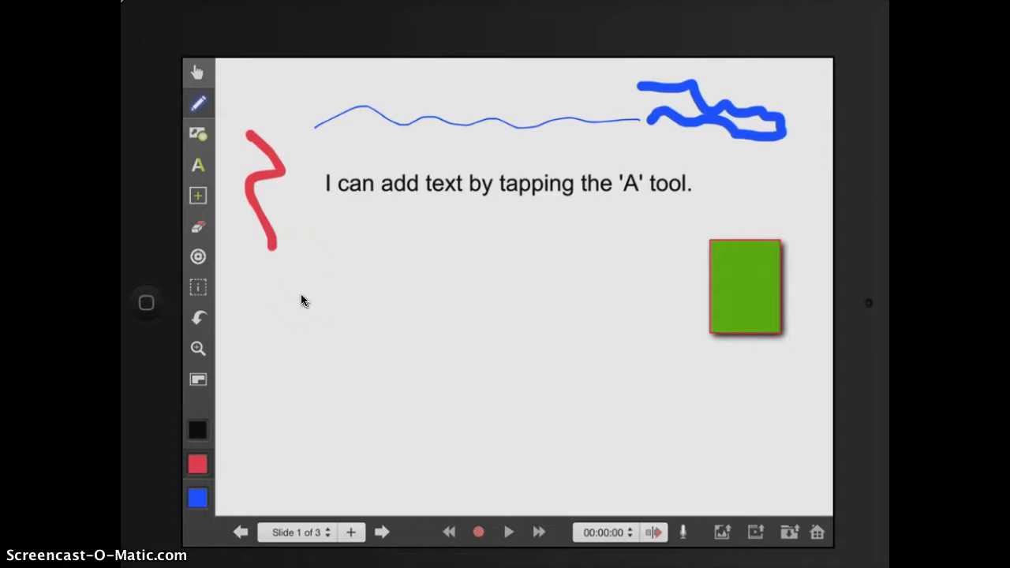
Step: Add a red circle and a blue star, then rearrange them along the slide bottom
left_click(199, 132)
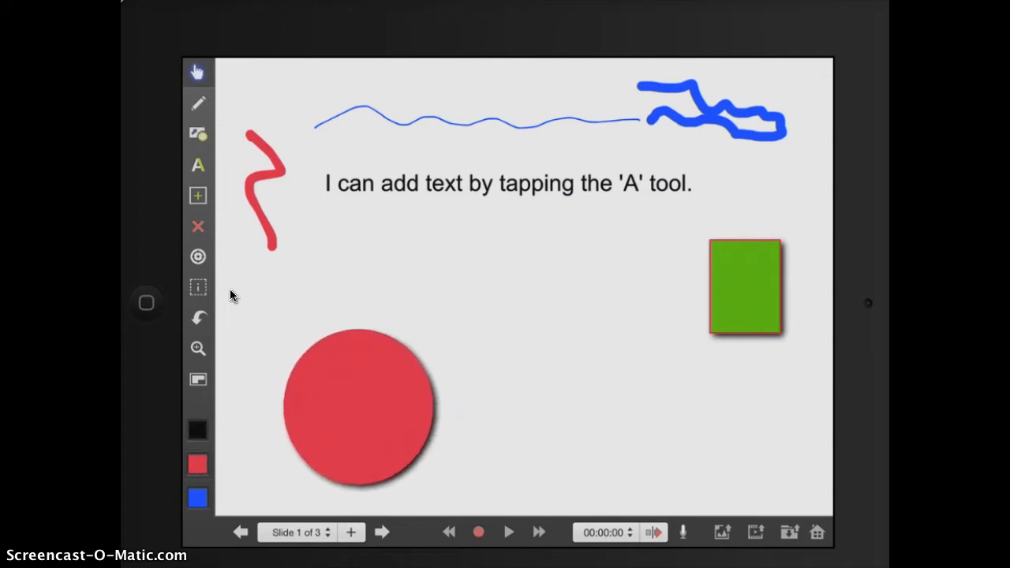
left_click(198, 133)
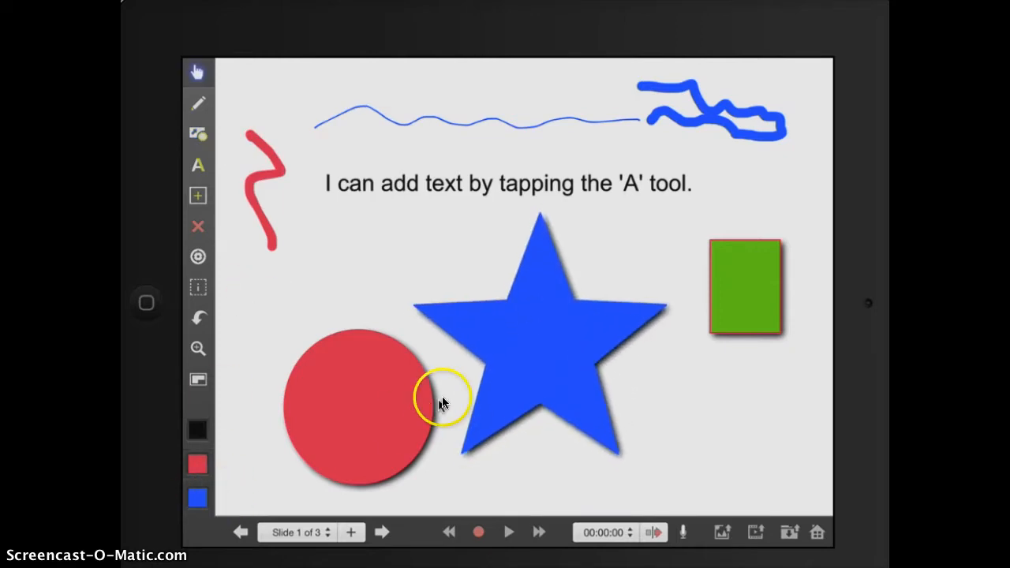
mouse_move(466, 372)
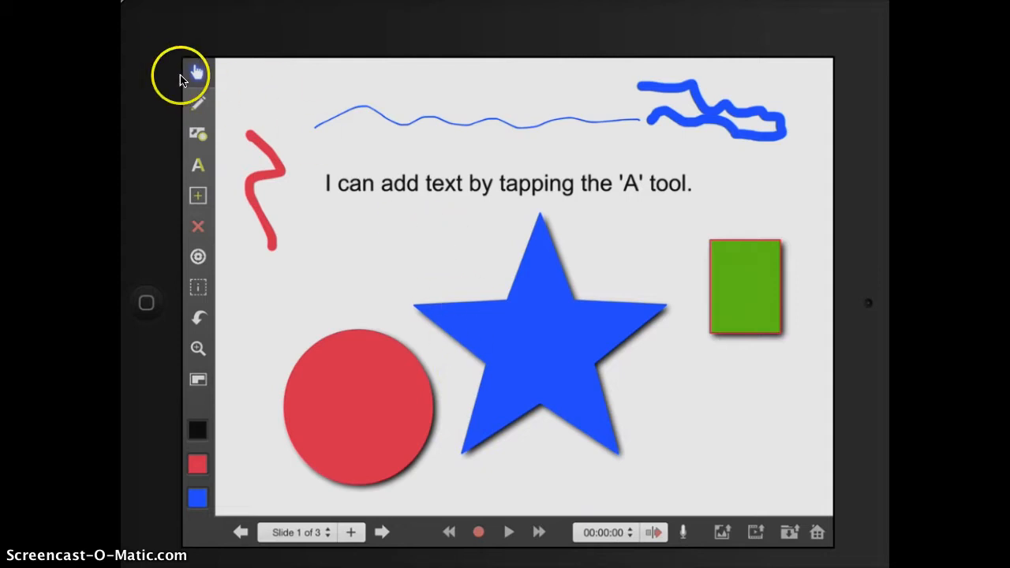
mouse_move(255, 87)
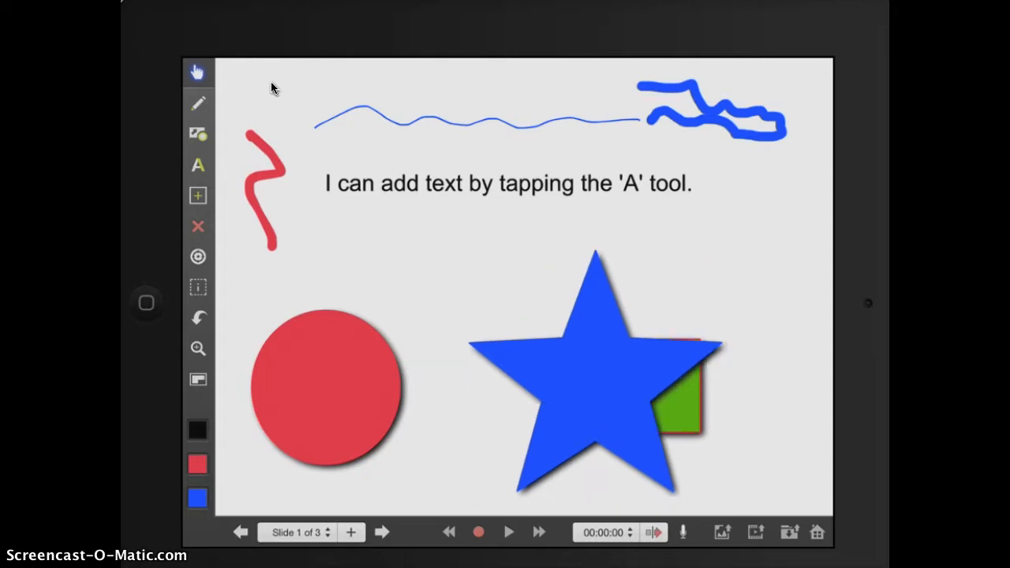
left_click_drag(324, 387, 474, 411)
type("Add")
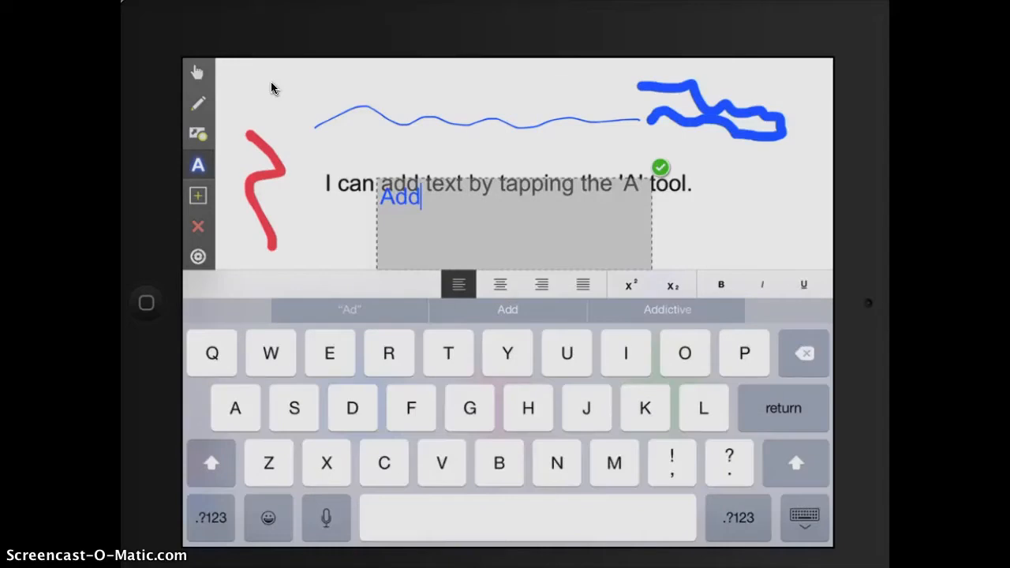
Step: Finish typing the new text box so it reads 'Adding text'
type("ing text")
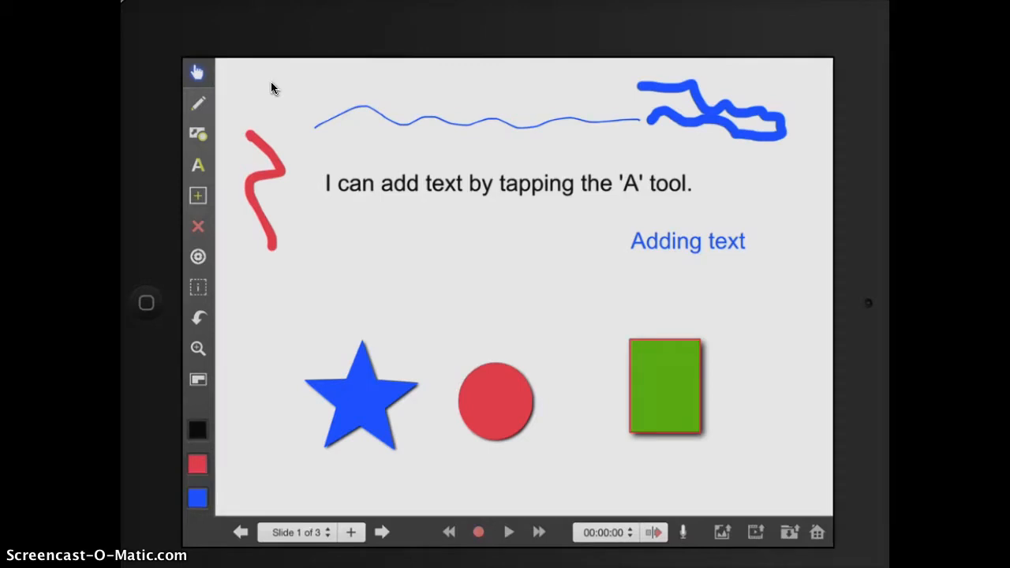
Step: Show the Insert (+) choices: photo/video, file, browser, picture, video, sound
left_click(199, 196)
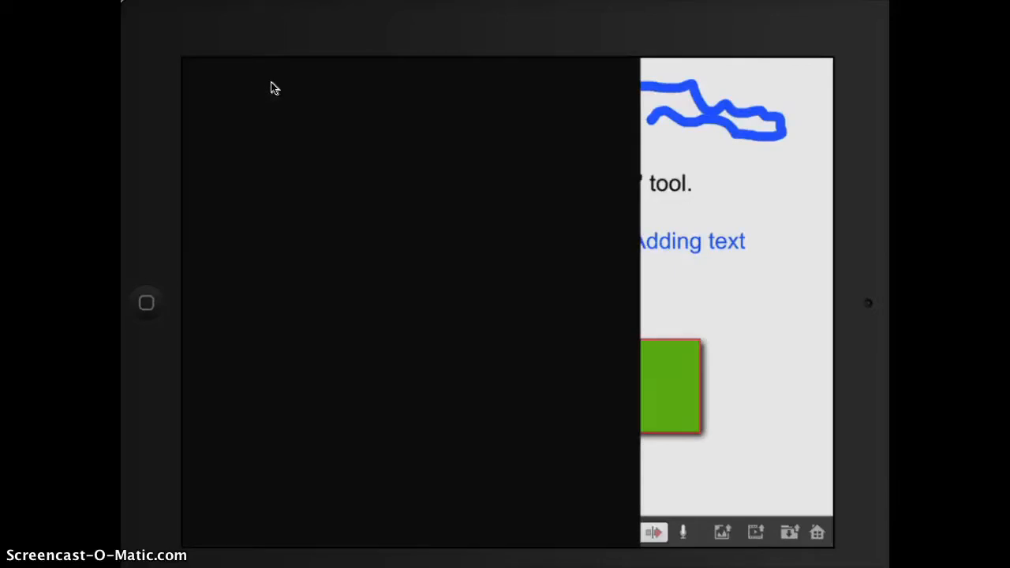
left_click(199, 195)
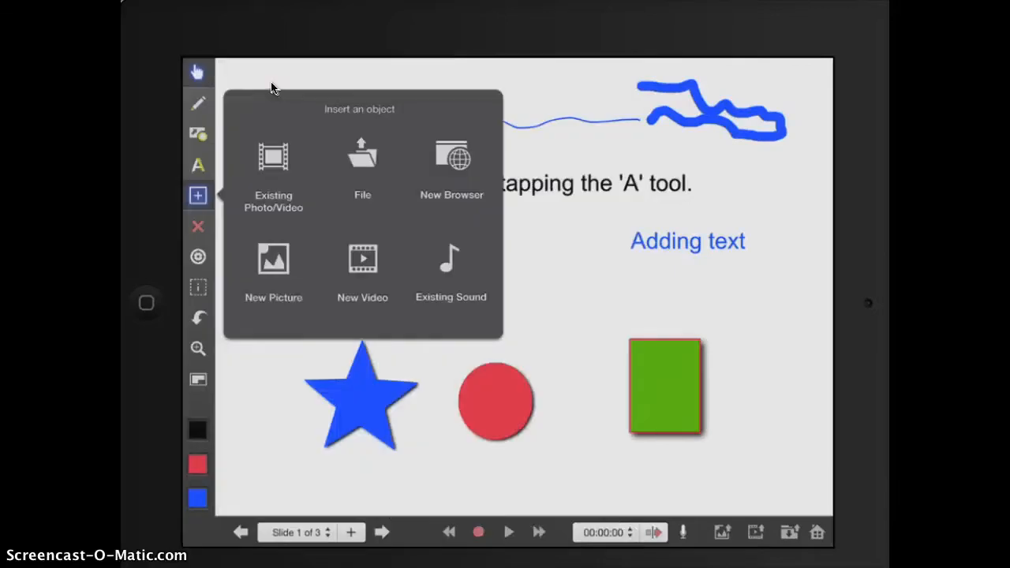
mouse_move(205, 220)
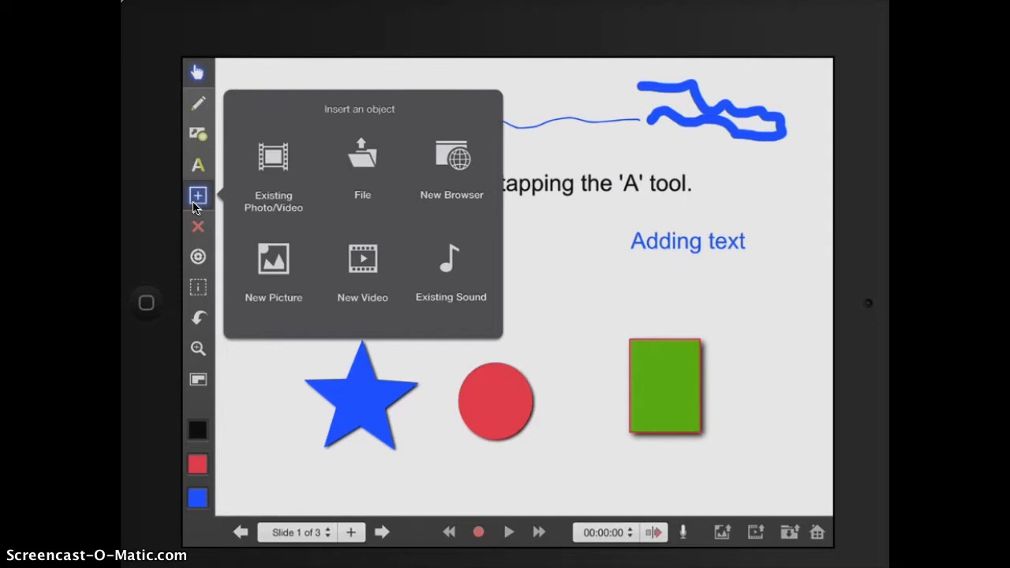
mouse_move(287, 161)
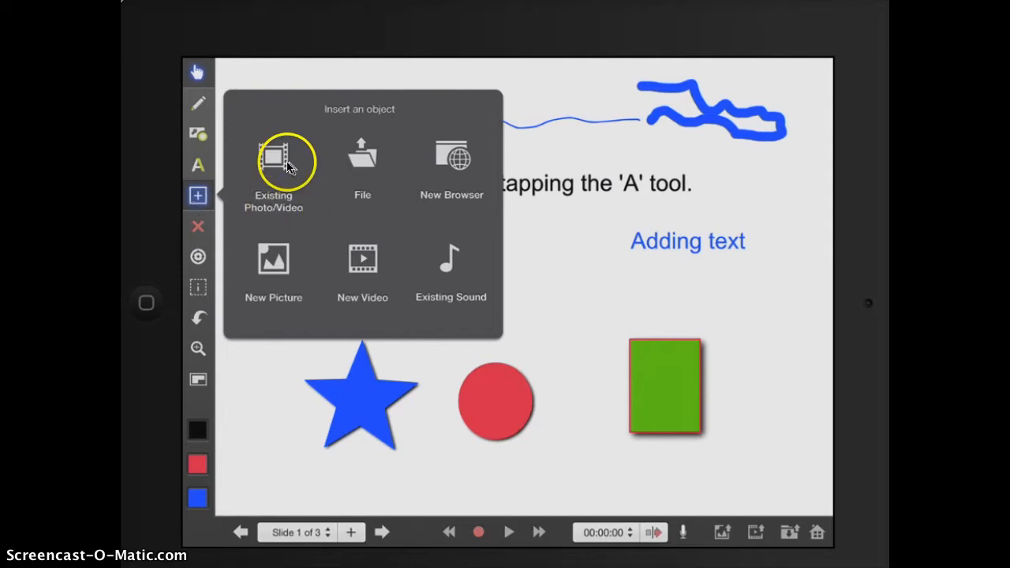
mouse_move(363, 181)
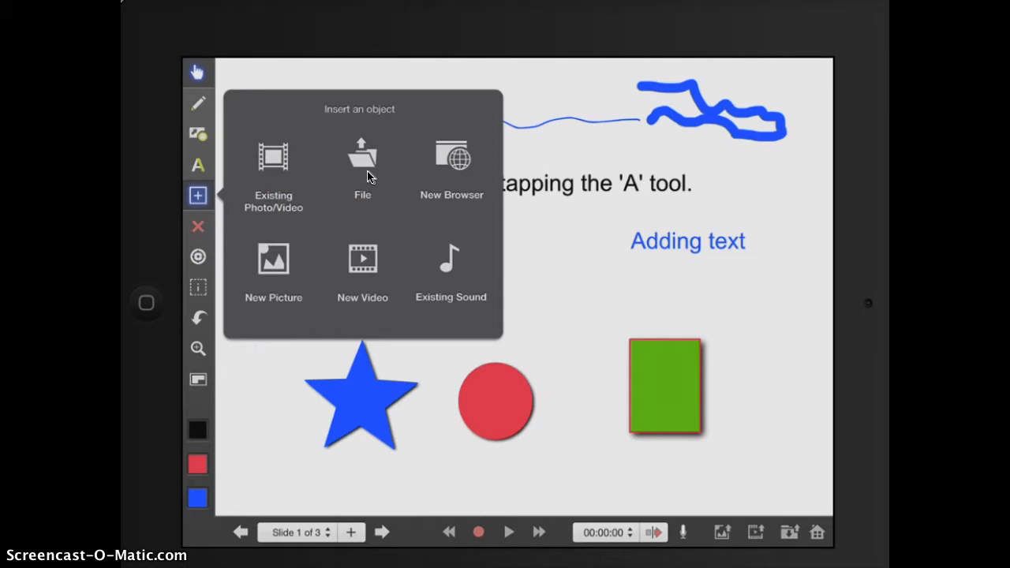
mouse_move(375, 186)
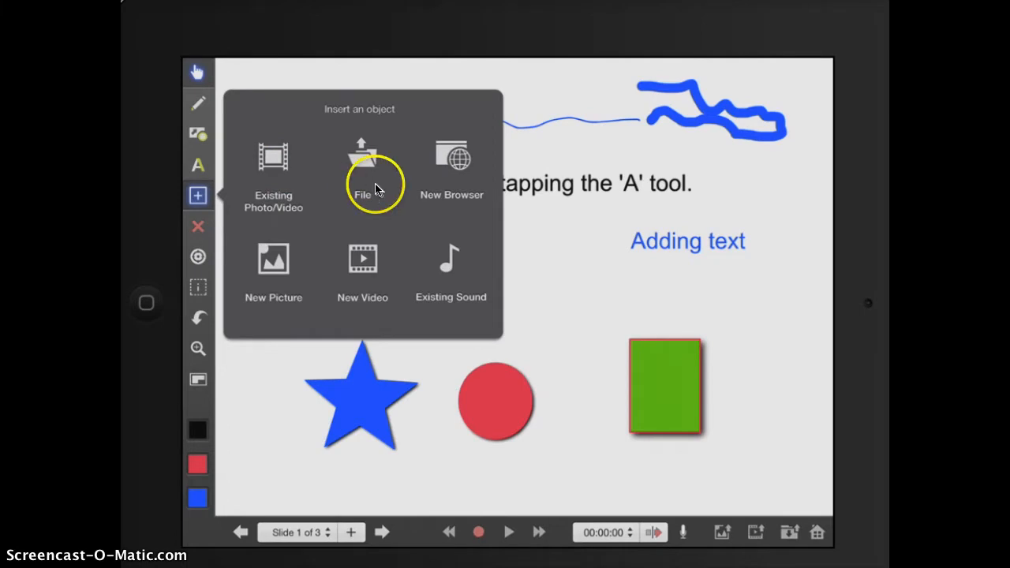
mouse_move(376, 180)
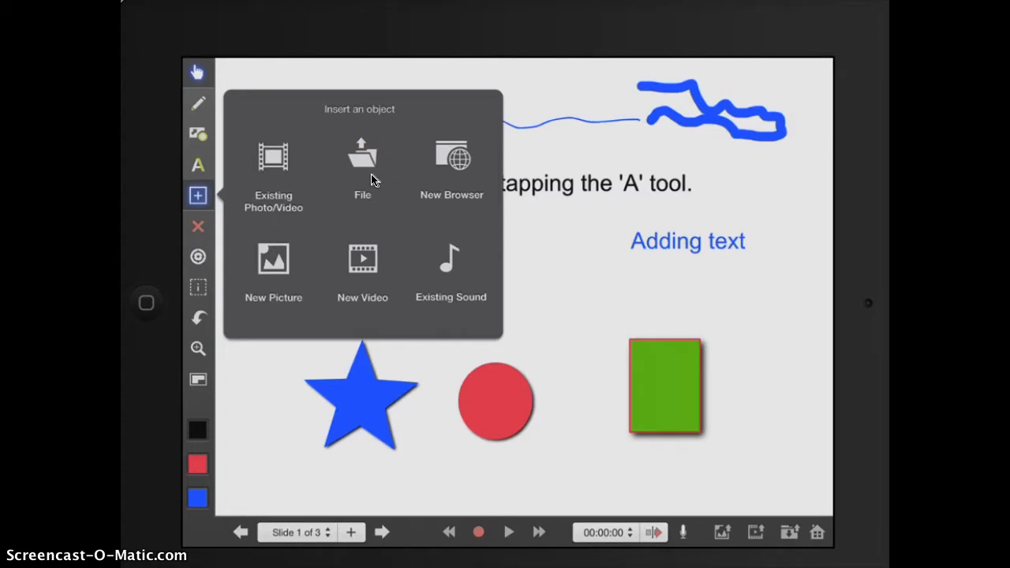
mouse_move(363, 166)
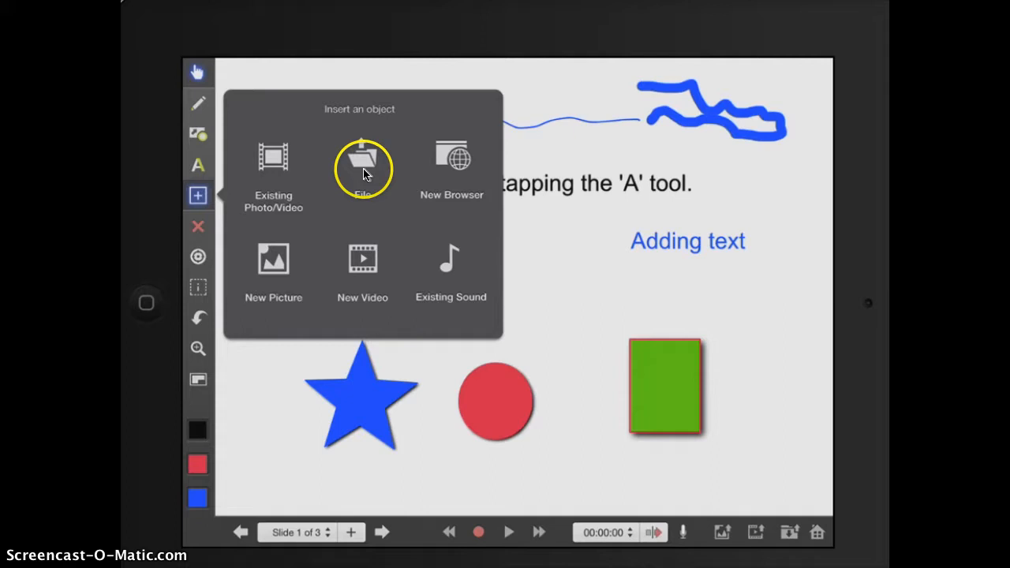
mouse_move(371, 180)
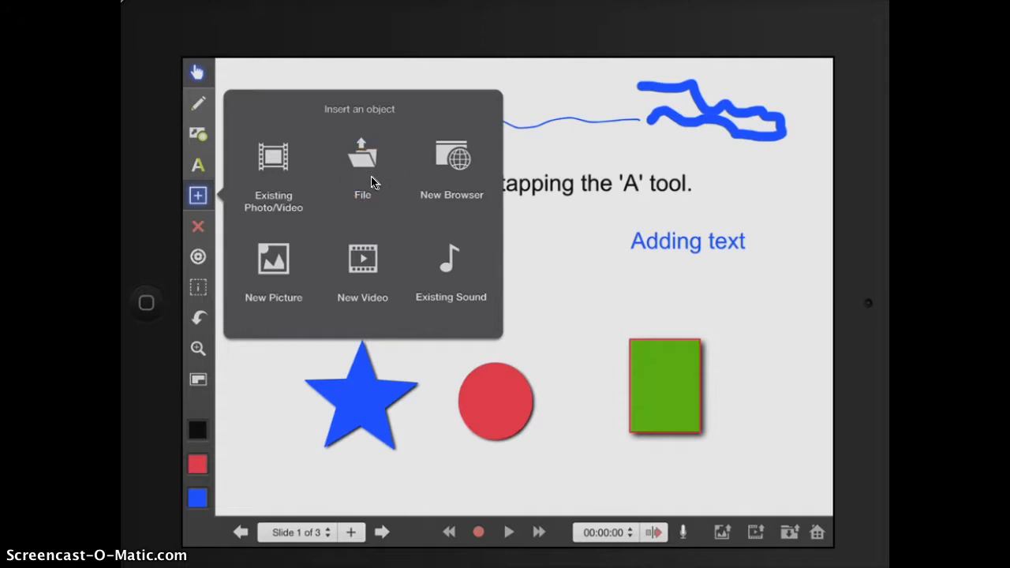
mouse_move(363, 161)
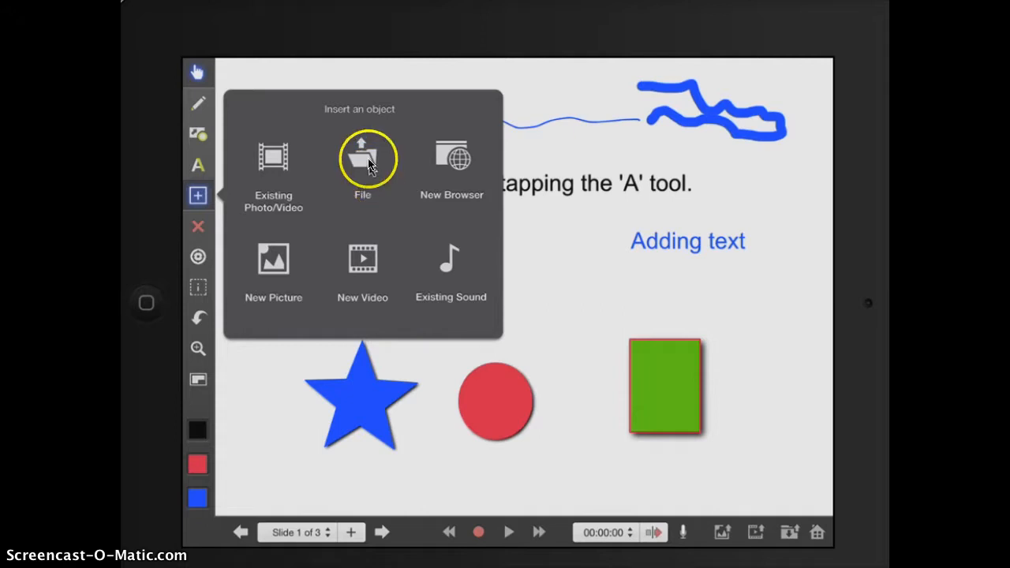
mouse_move(451, 158)
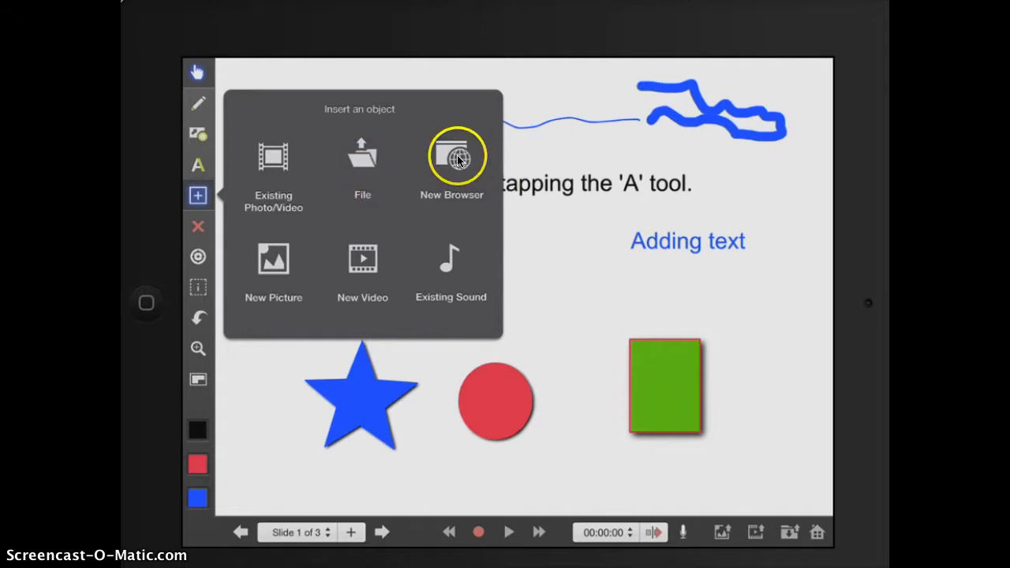
mouse_move(273, 265)
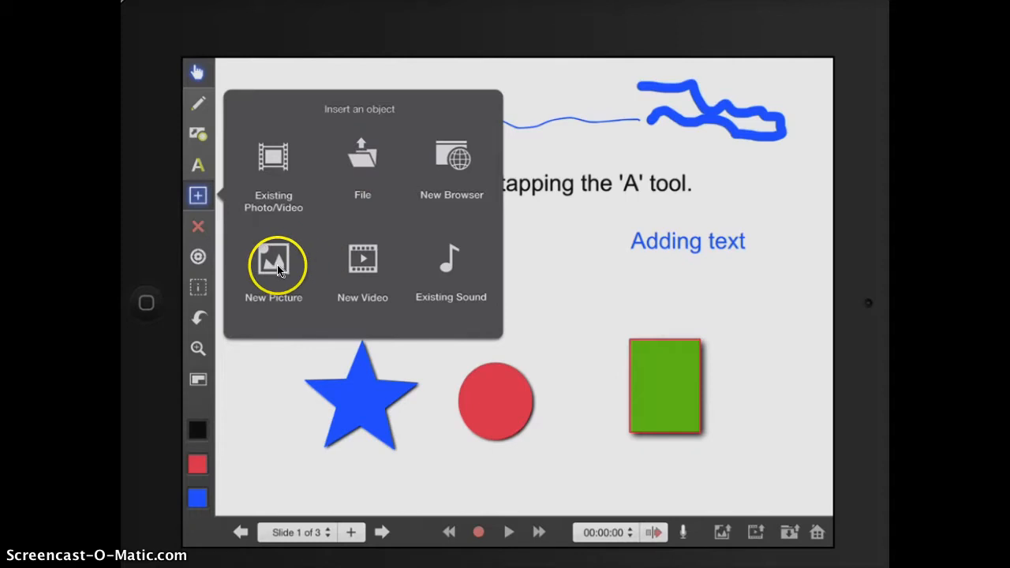
mouse_move(363, 271)
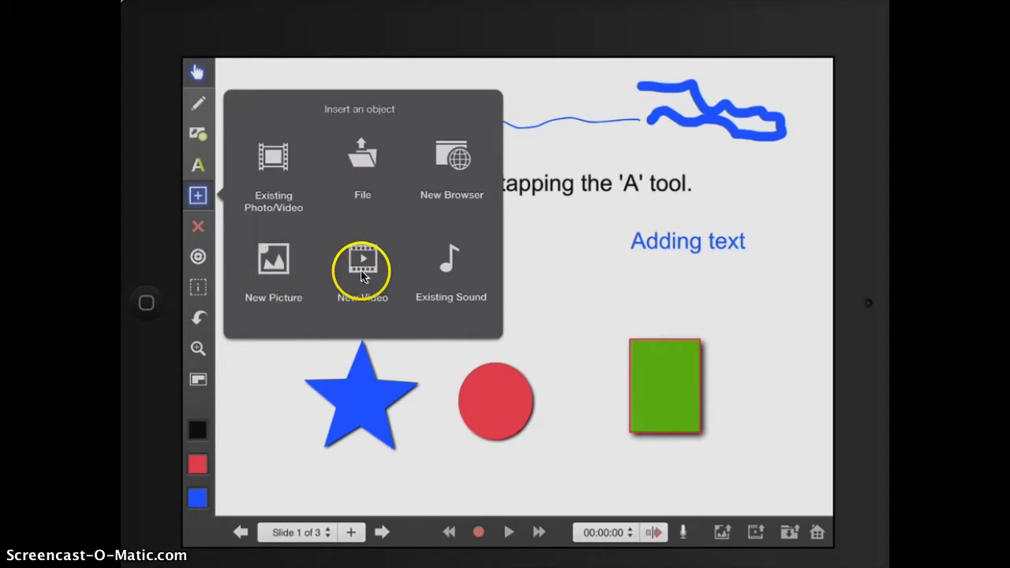
mouse_move(442, 271)
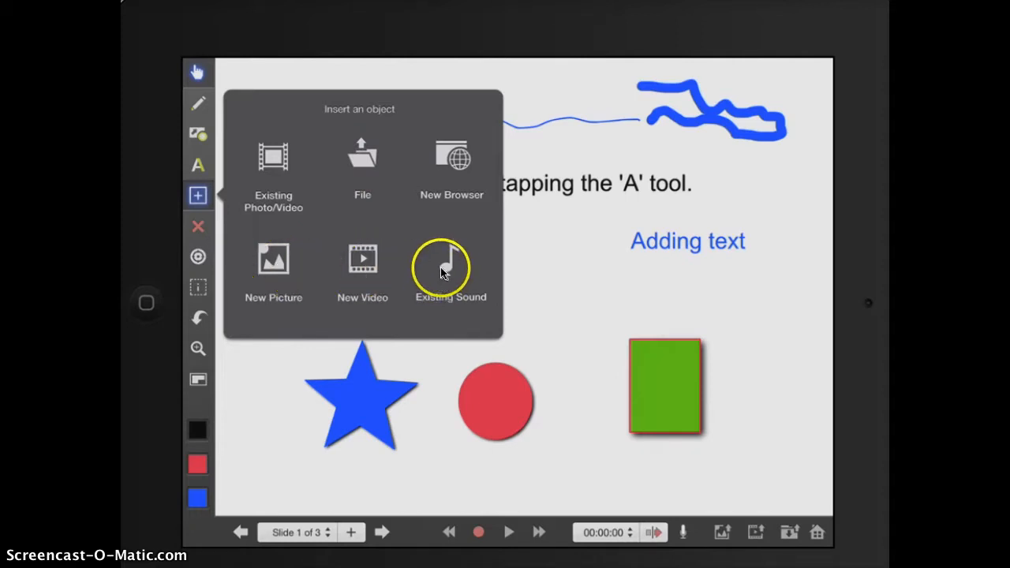
mouse_move(549, 287)
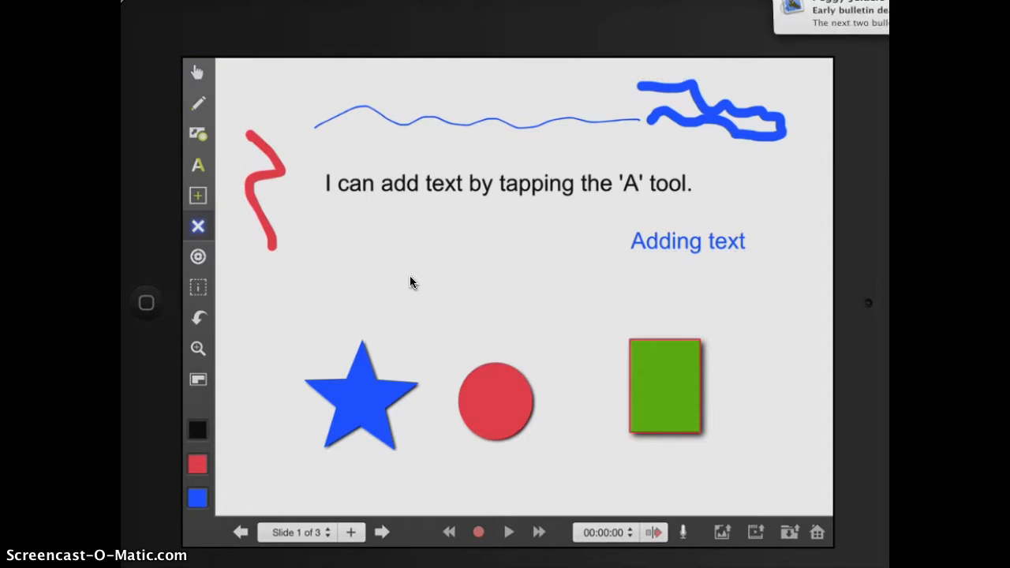
Step: Delete the blue 'Adding text' label with its red delete badge
left_click(689, 240)
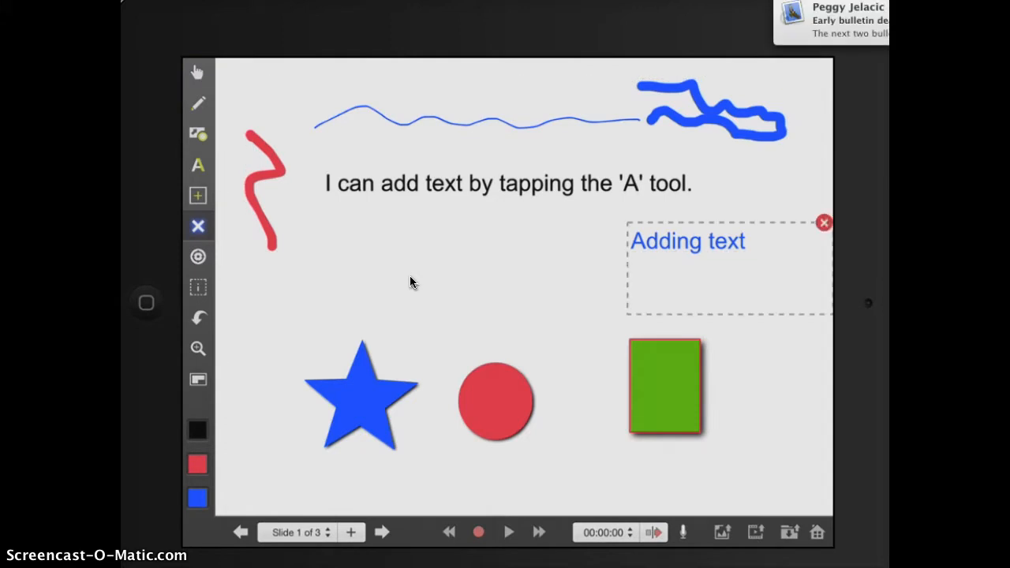
left_click(824, 223)
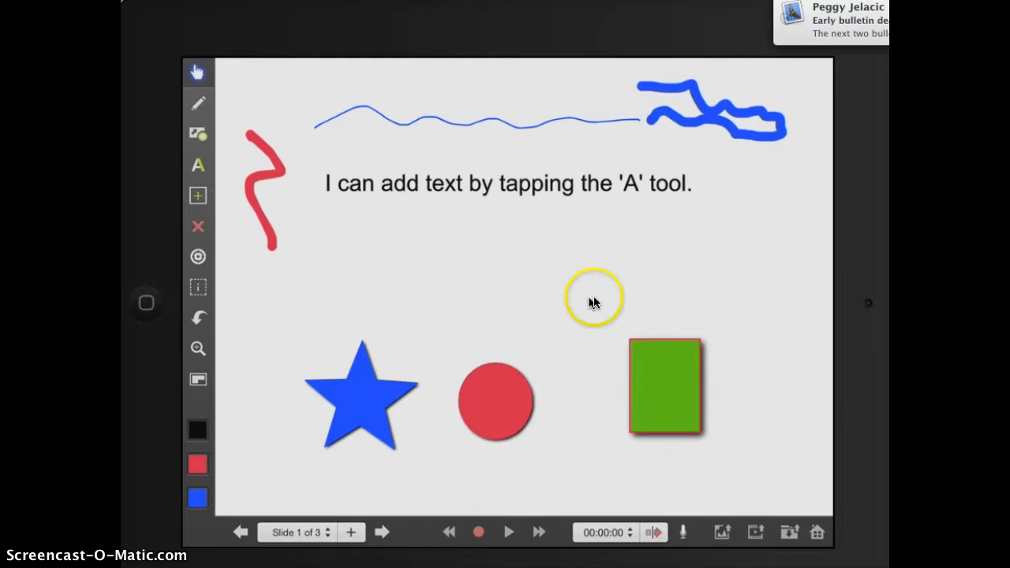
mouse_move(269, 281)
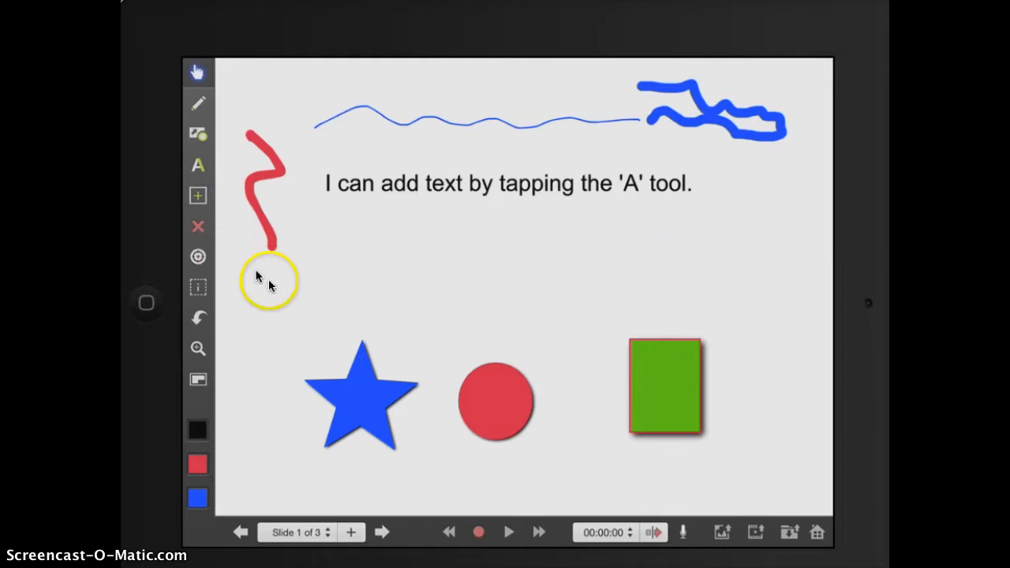
mouse_move(392, 284)
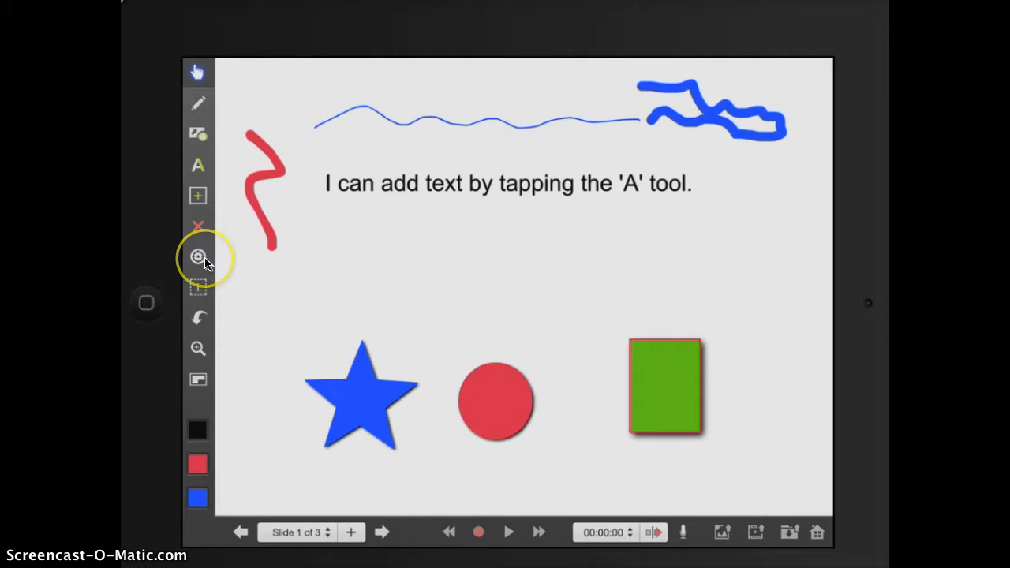
Step: Show the Laser Pointer palette to choose the hand pointer
left_click(197, 256)
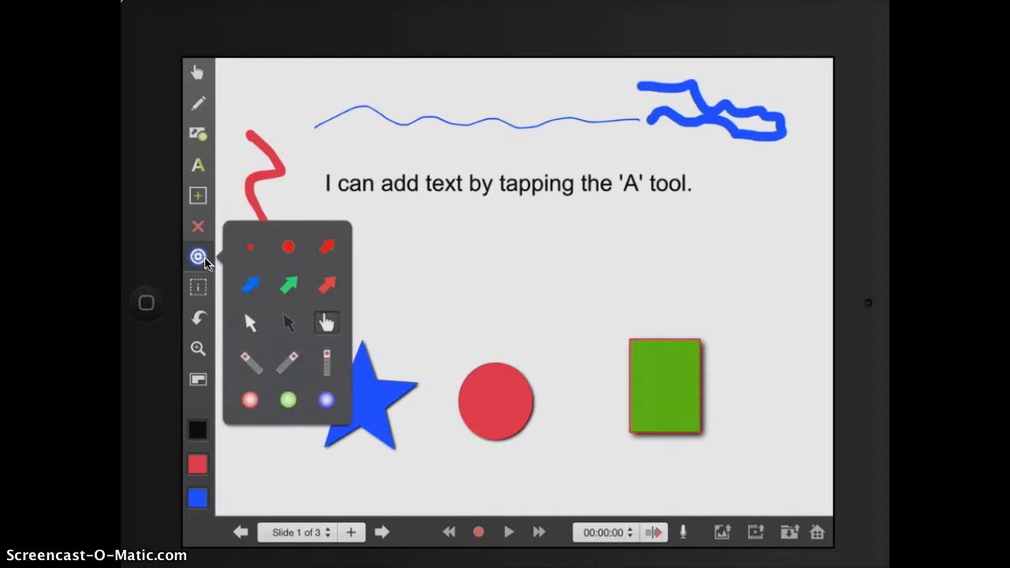
mouse_move(391, 262)
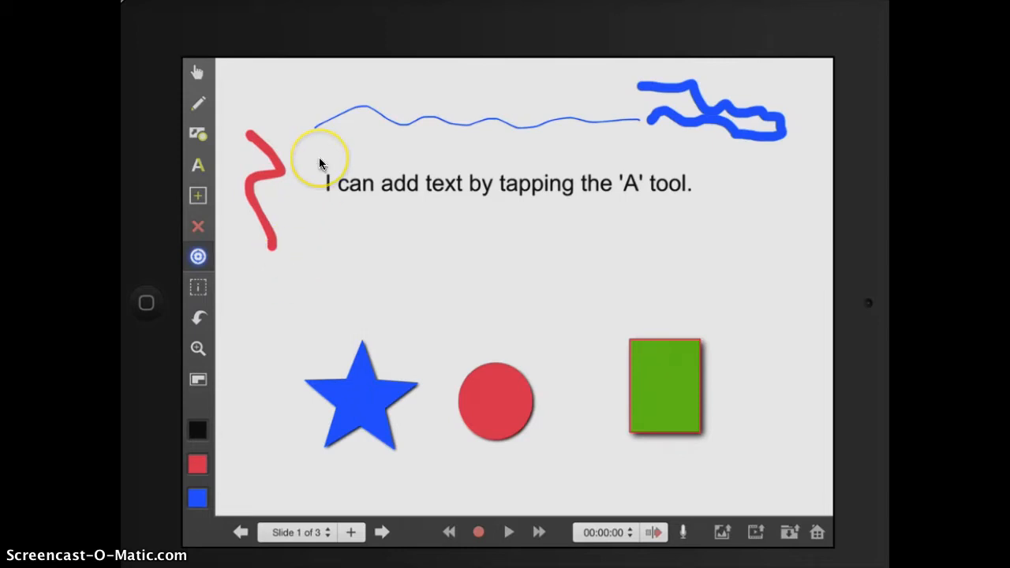
mouse_move(300, 530)
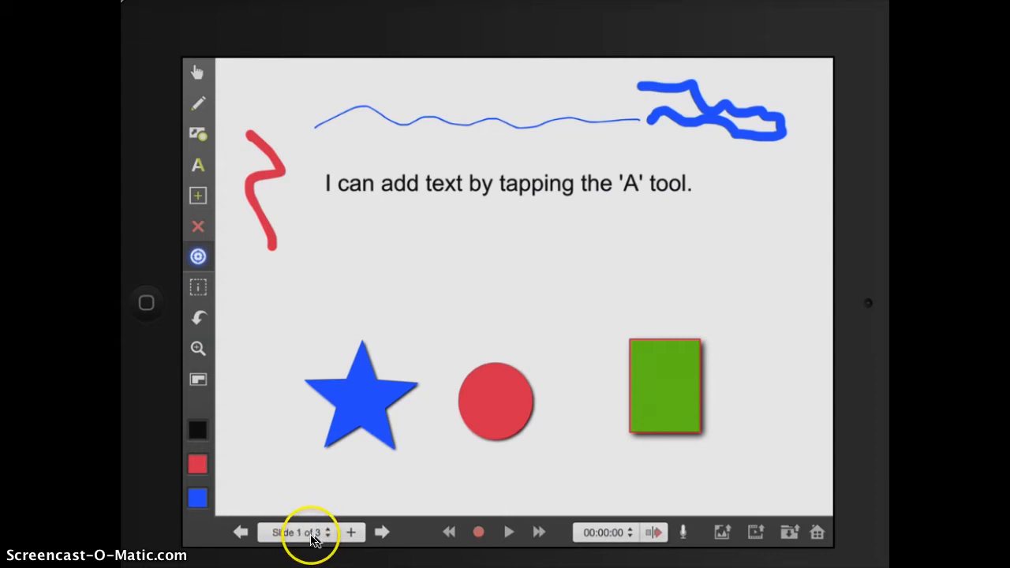
mouse_move(262, 493)
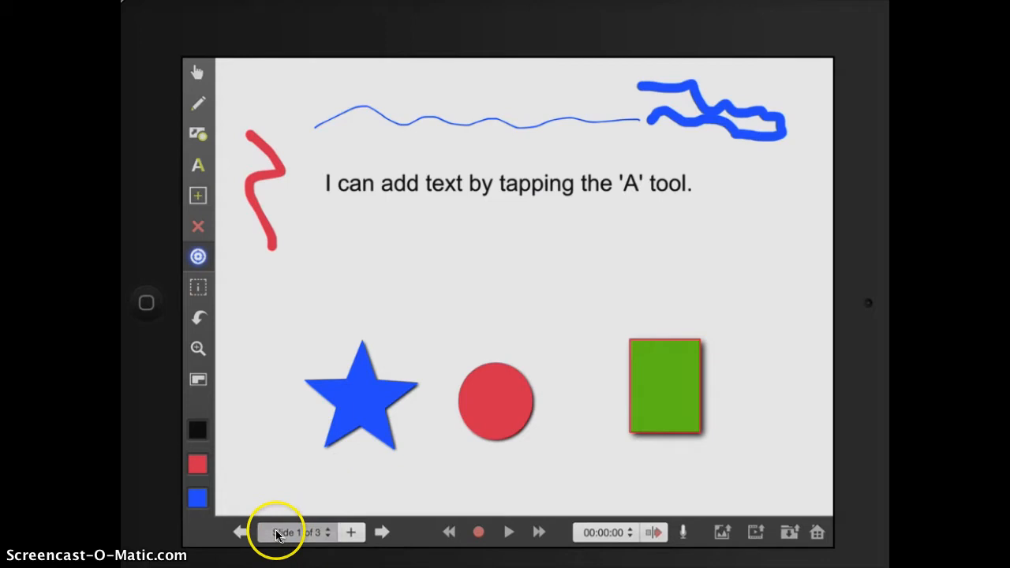
left_click(296, 530)
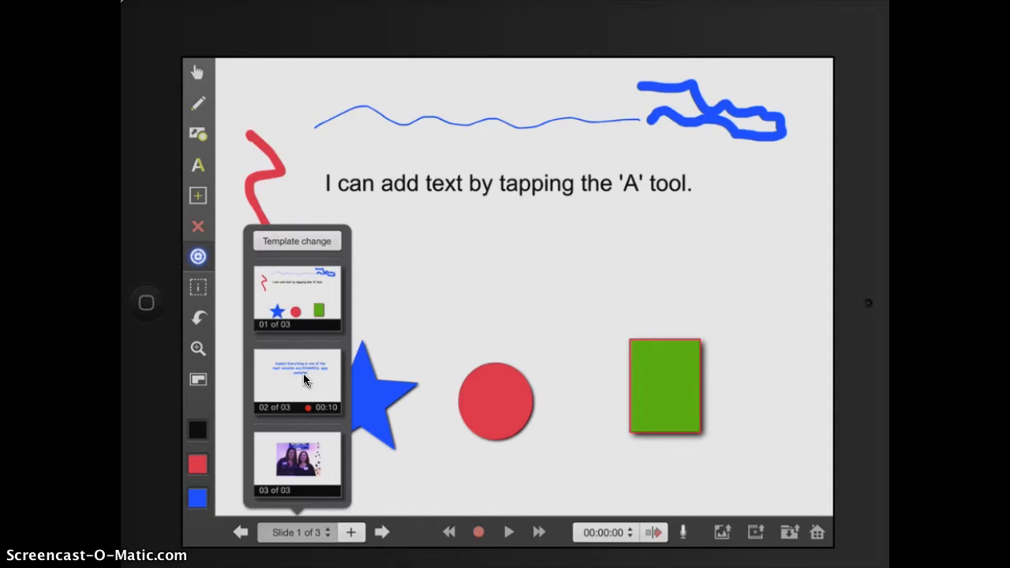
mouse_move(303, 420)
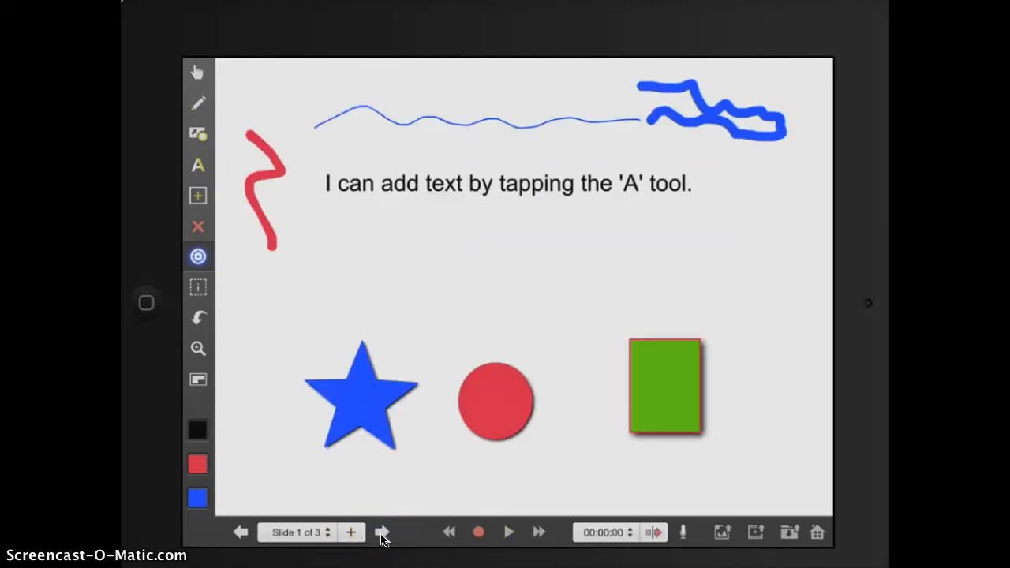
left_click(382, 531)
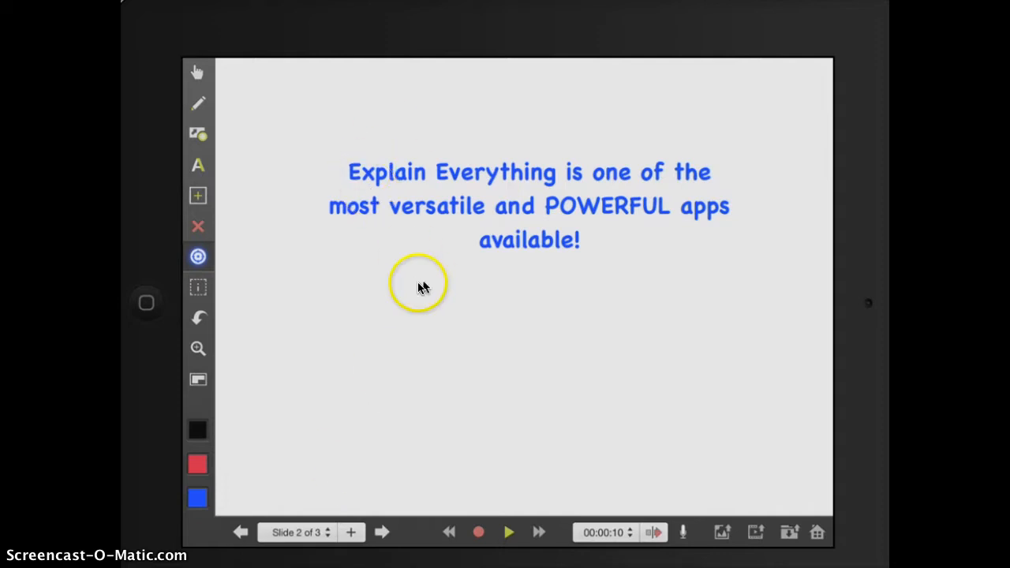
mouse_move(249, 410)
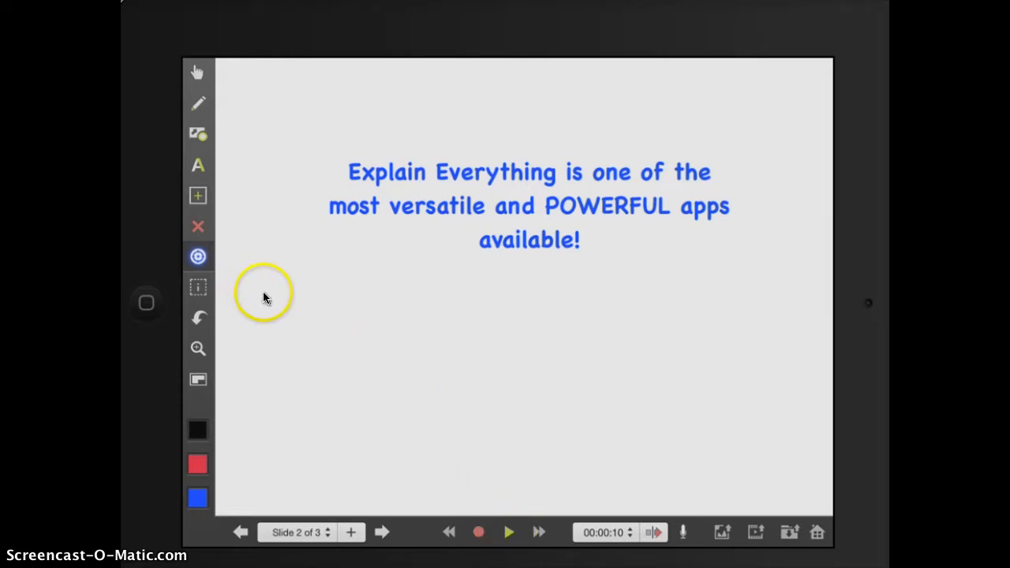
Step: Choose the hand pointer style and play back slide 2's recording
left_click(199, 255)
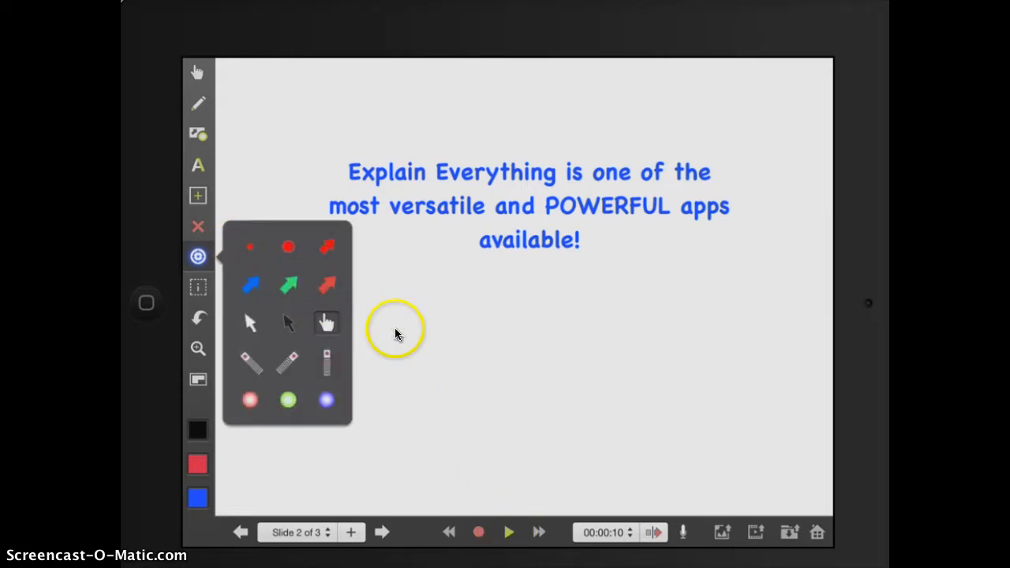
left_click(394, 332)
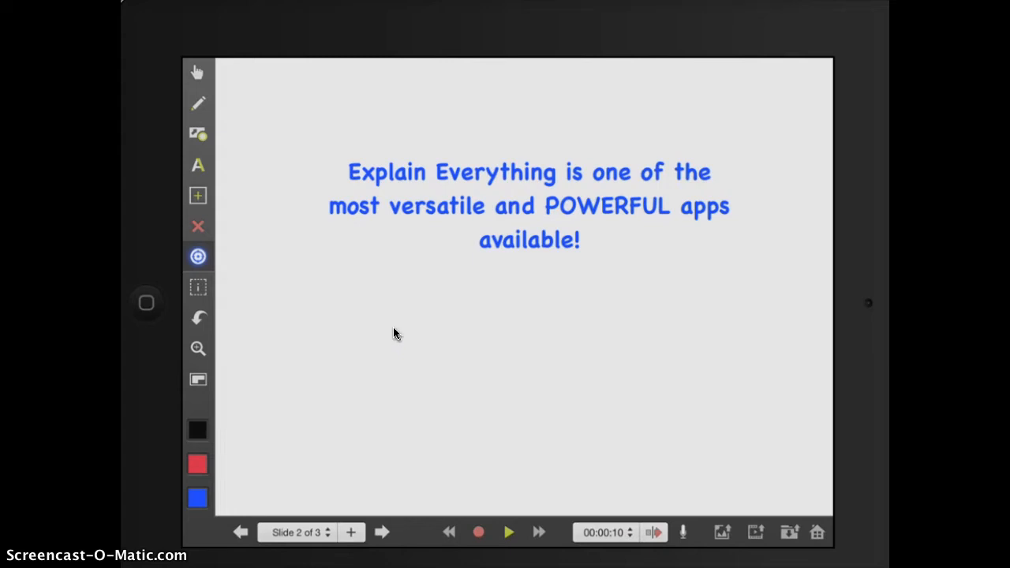
left_click(391, 456)
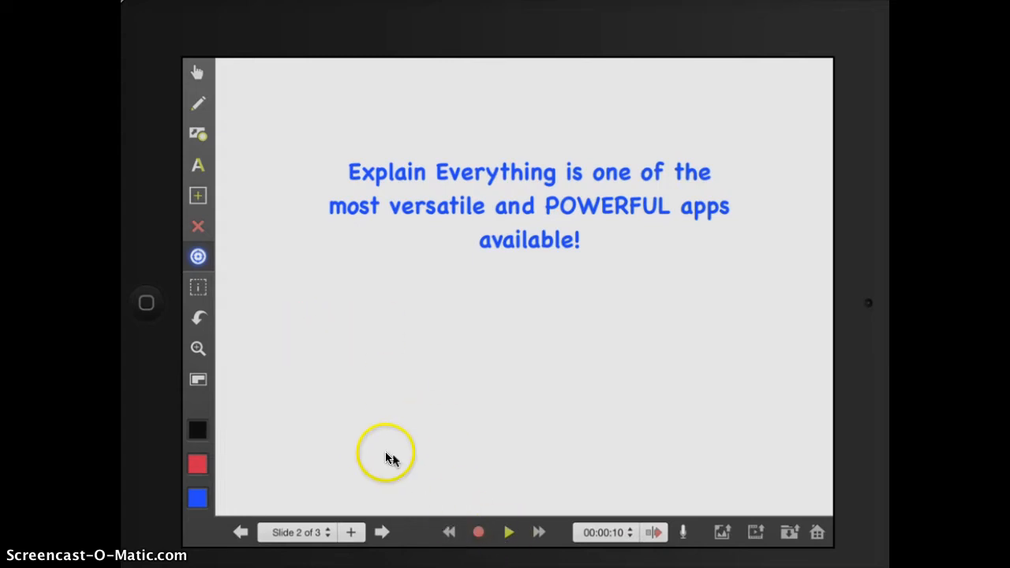
left_click(508, 531)
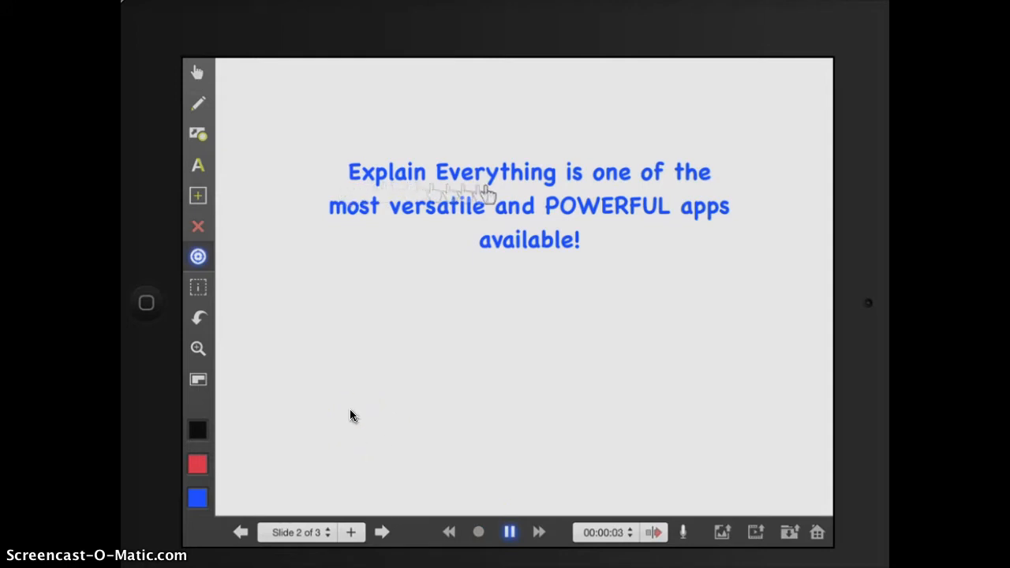
mouse_move(314, 231)
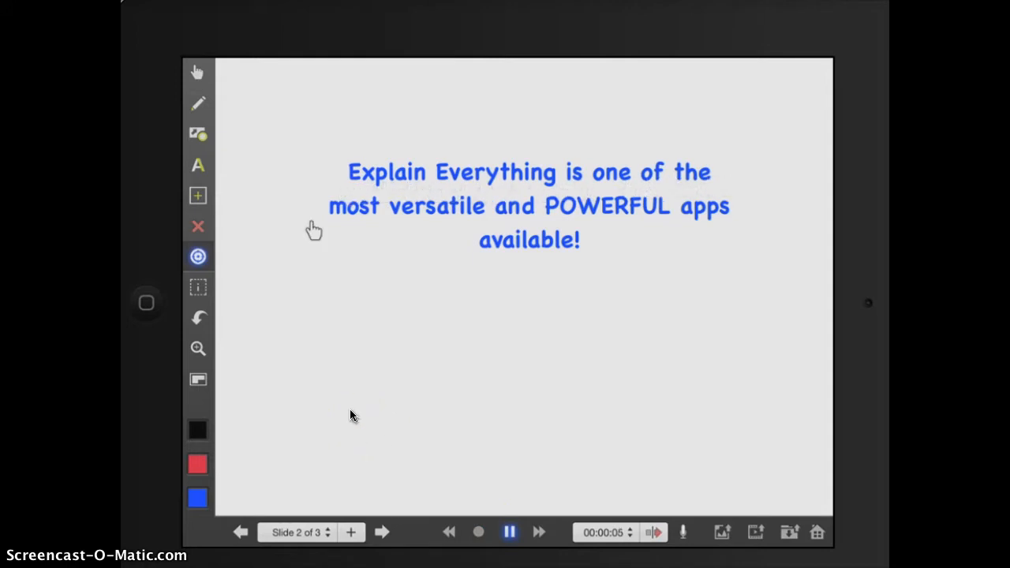
mouse_move(648, 224)
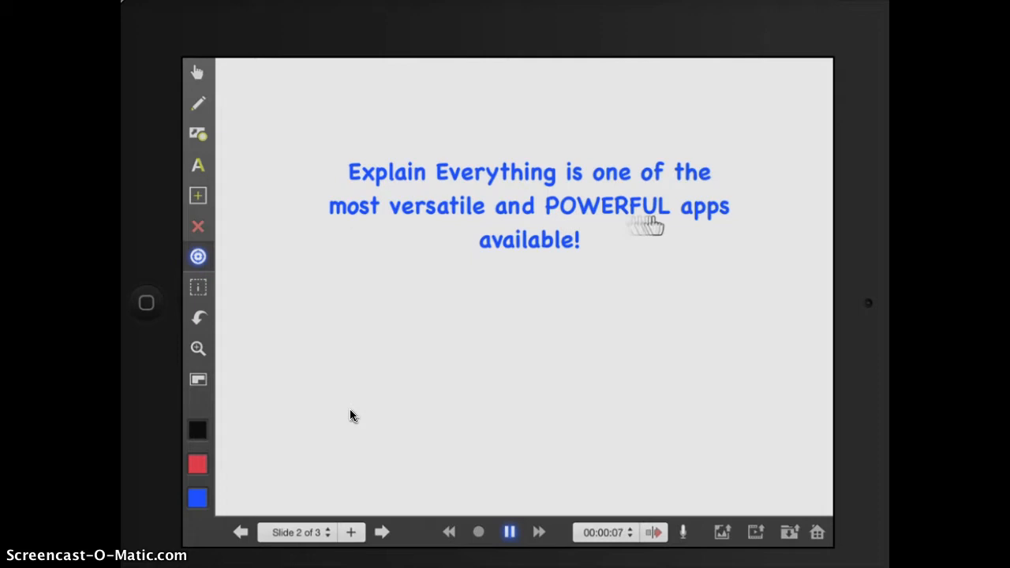
mouse_move(587, 266)
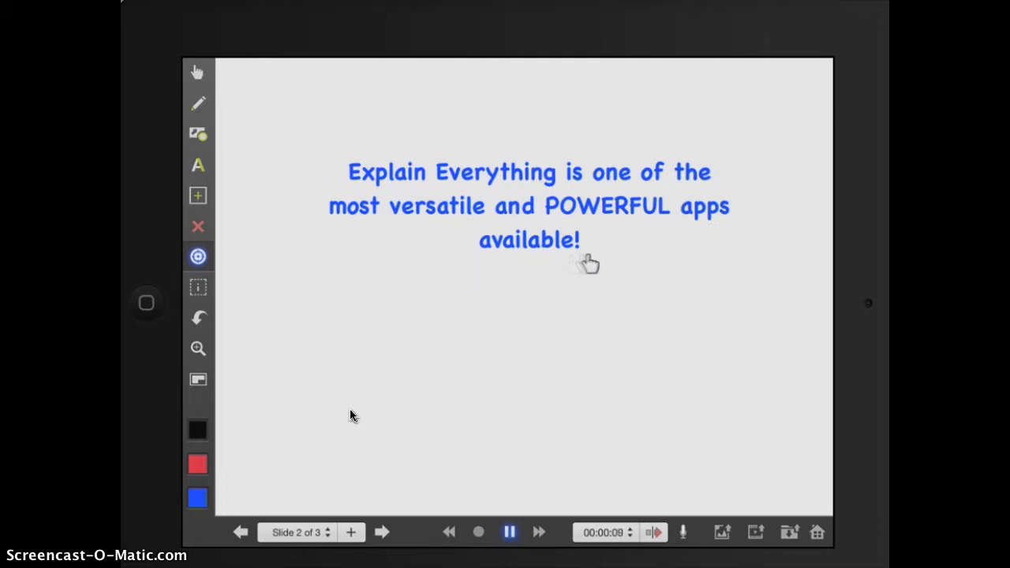
left_click(509, 532)
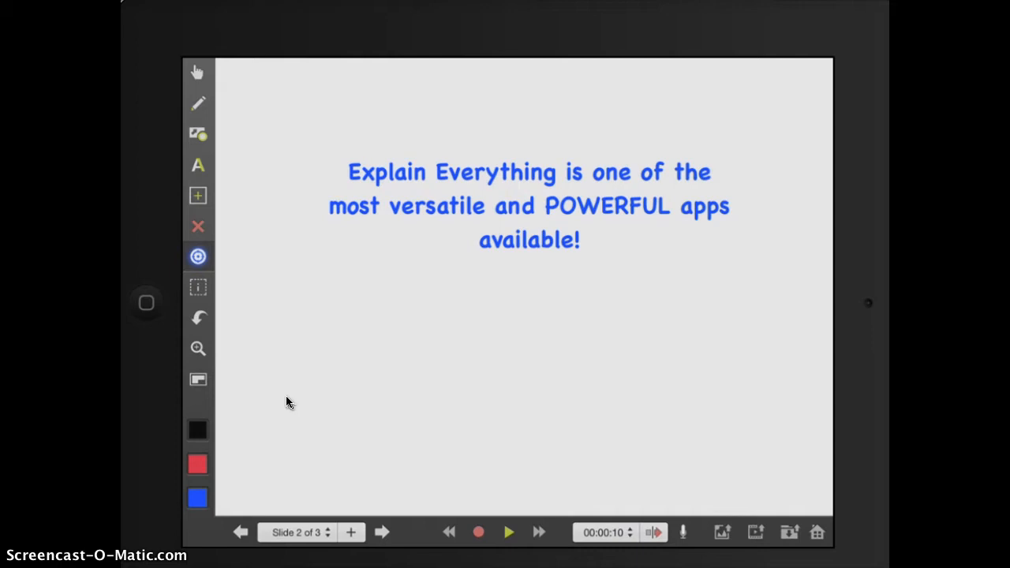
mouse_move(663, 202)
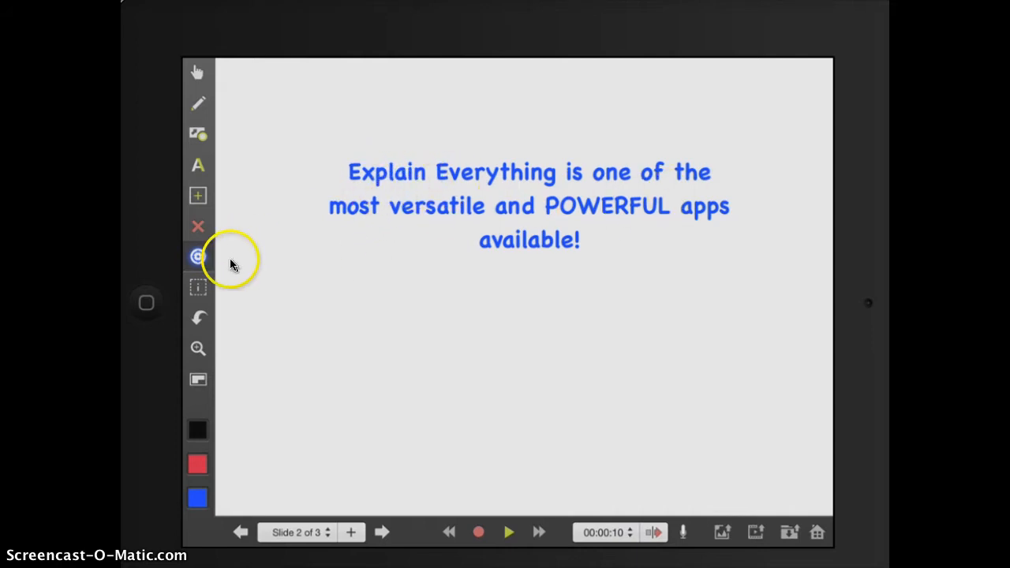
Step: Choose a laser pointer style on slide 2, then advance to slide 3's photo
left_click(197, 256)
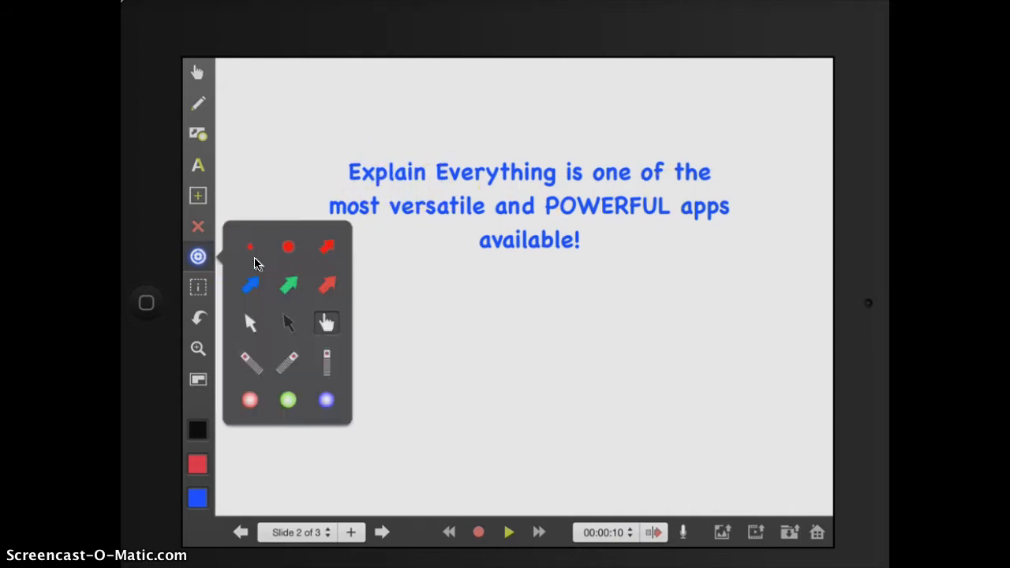
mouse_move(287, 350)
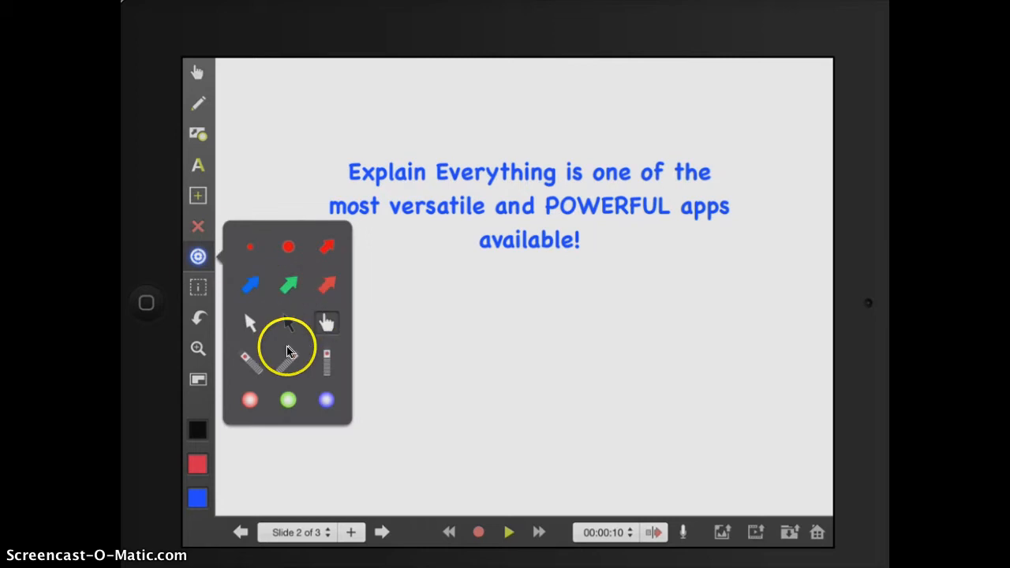
mouse_move(398, 303)
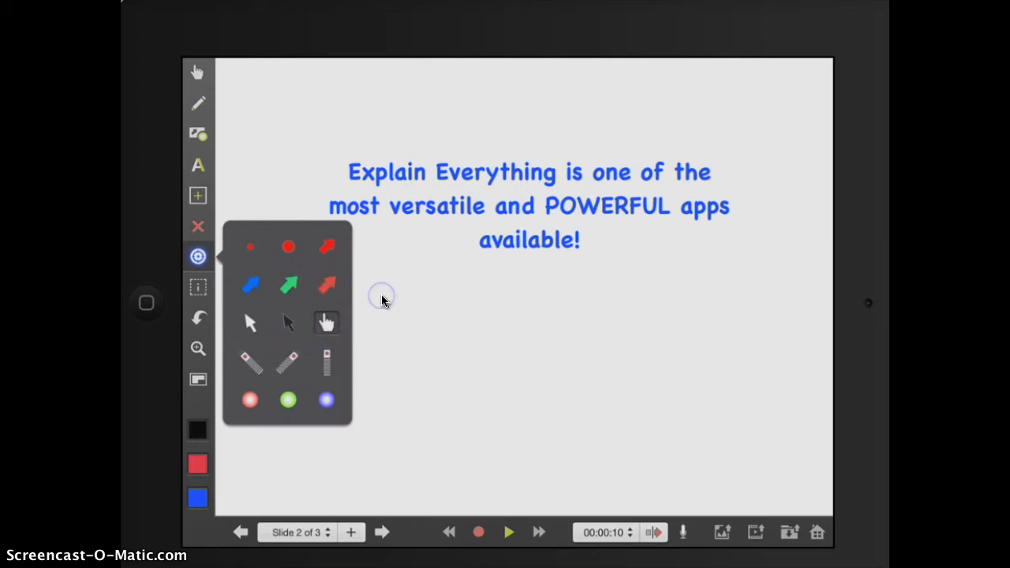
left_click(382, 298)
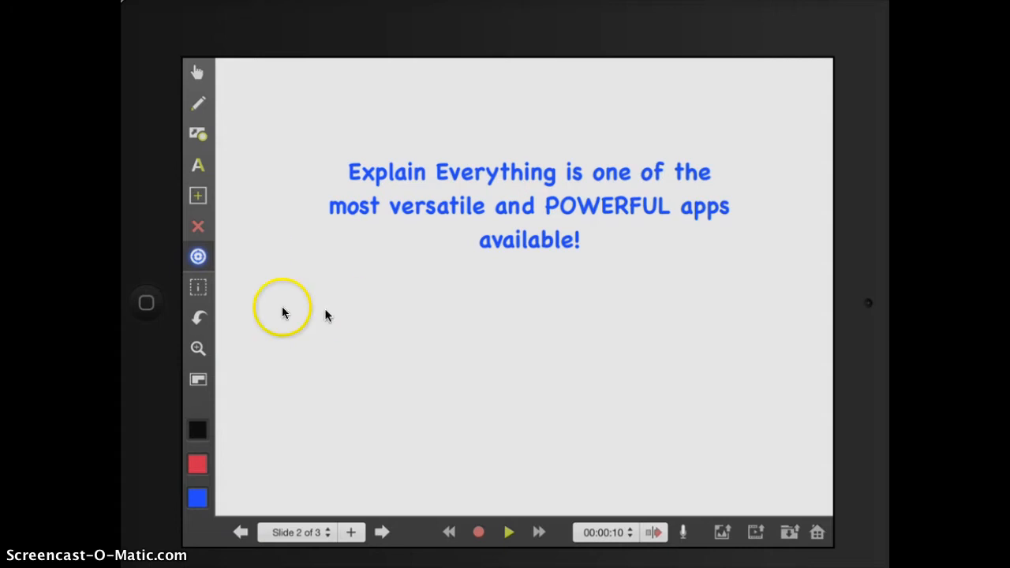
mouse_move(293, 335)
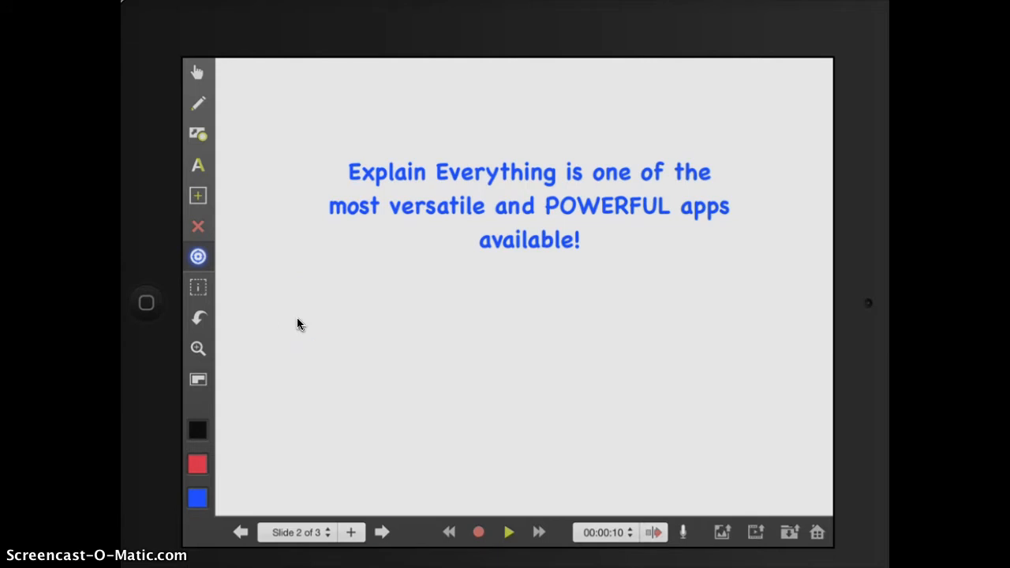
left_click(382, 532)
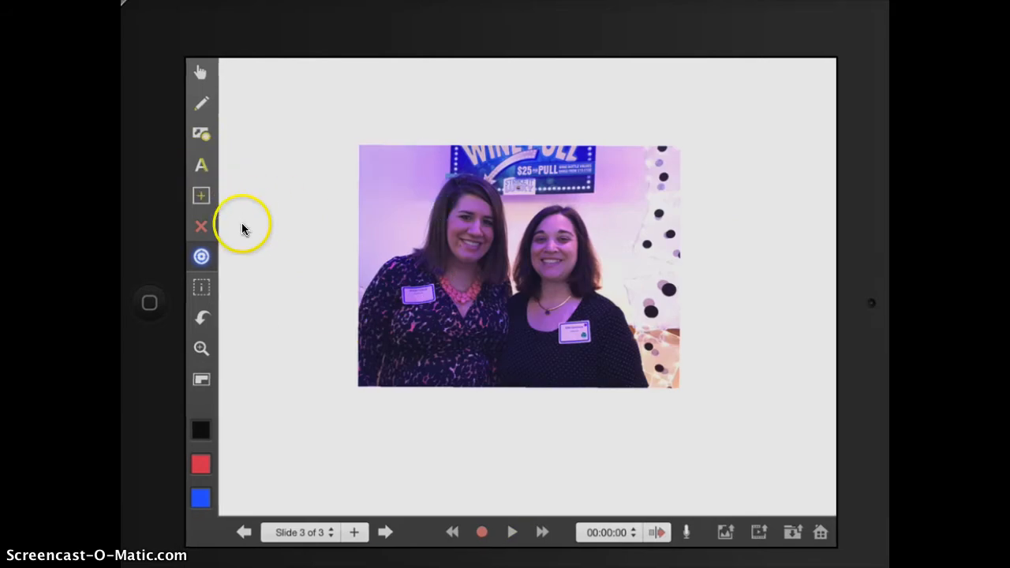
Step: Add the caption 'These are amazing educators' to slide 3, completing 'educators' and centre-aligning it
left_click(202, 166)
type("These are amazing educati")
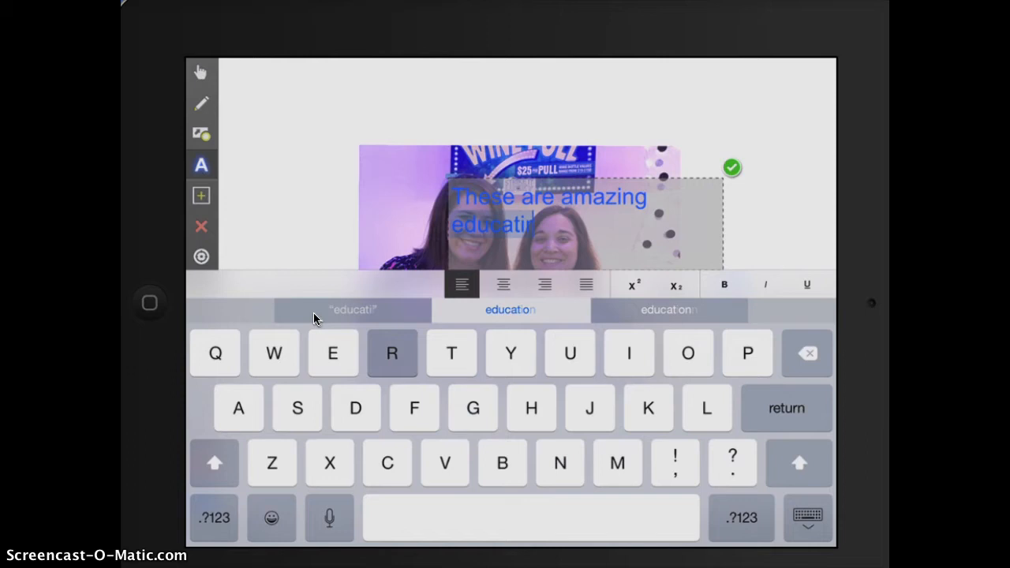
left_click(806, 354)
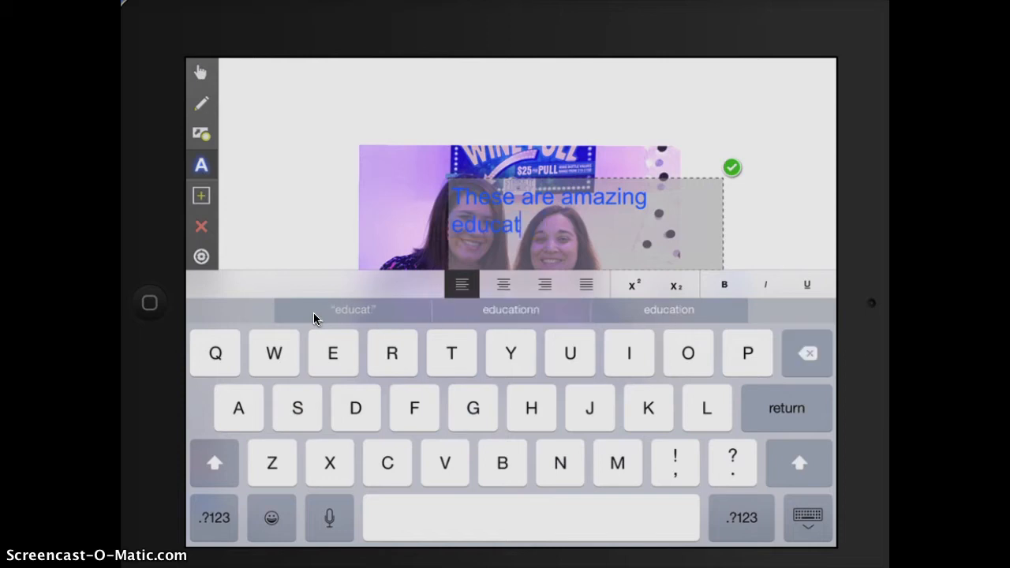
type("ors")
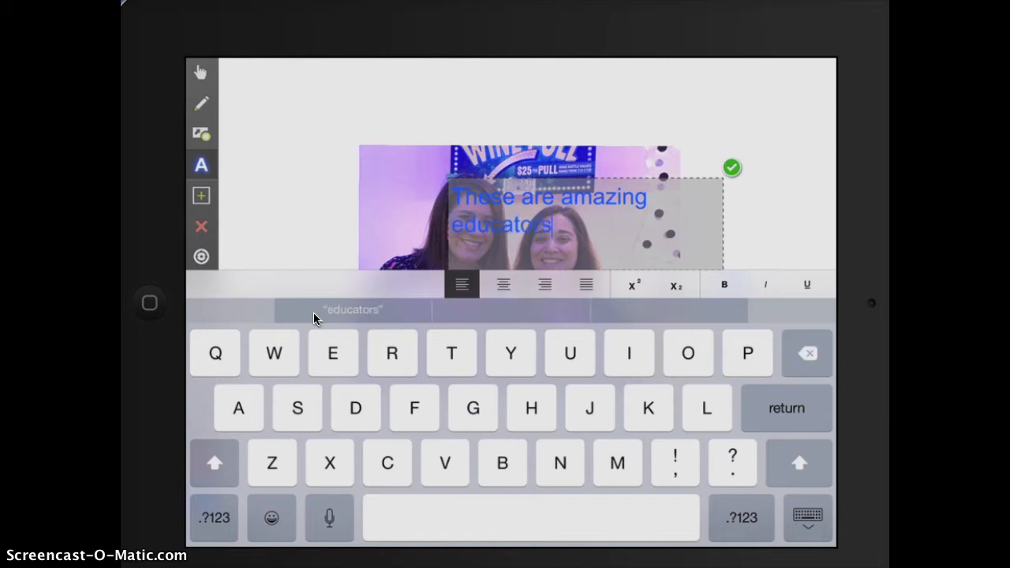
left_click(731, 168)
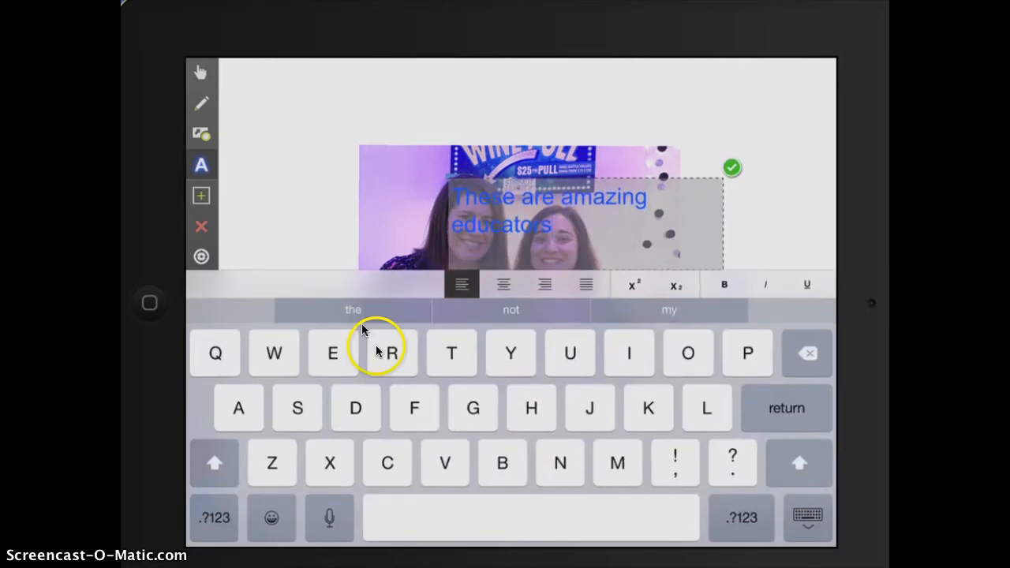
left_click(545, 284)
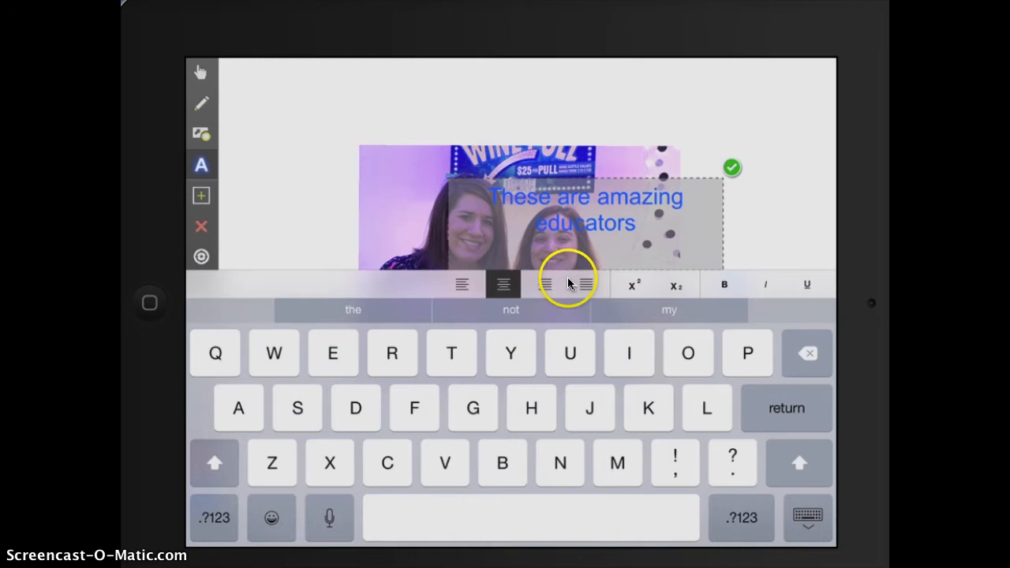
left_click(731, 167)
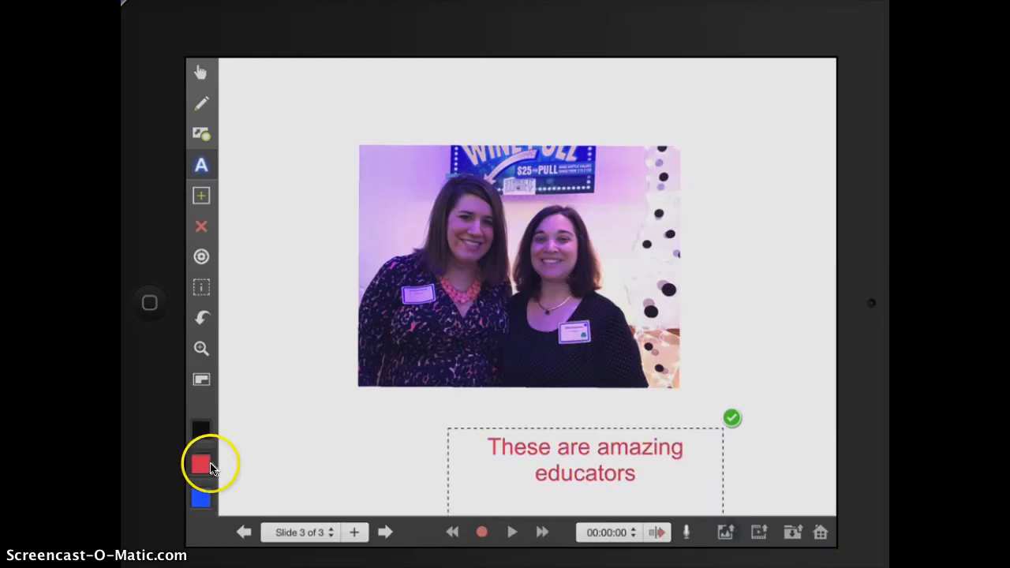
Step: Move the caption onto the bottom of the photo and colour its text white
left_click_drag(585, 459, 549, 401)
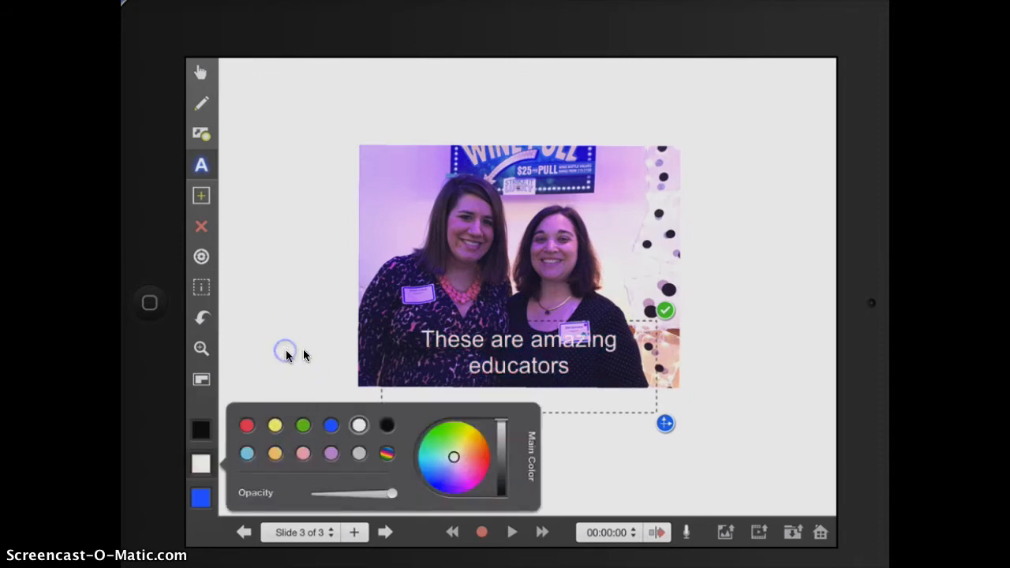
left_click(666, 309)
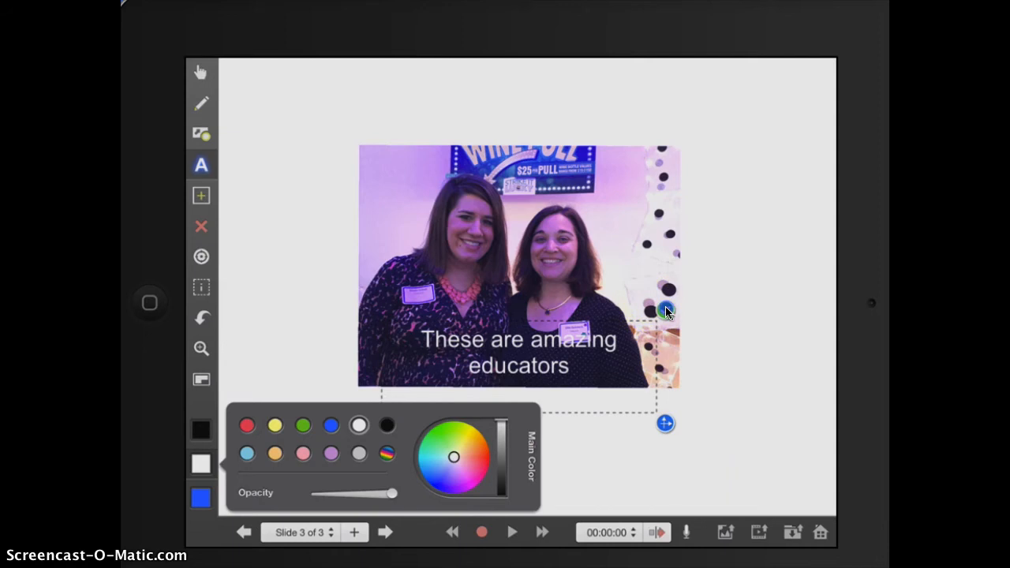
left_click(666, 309)
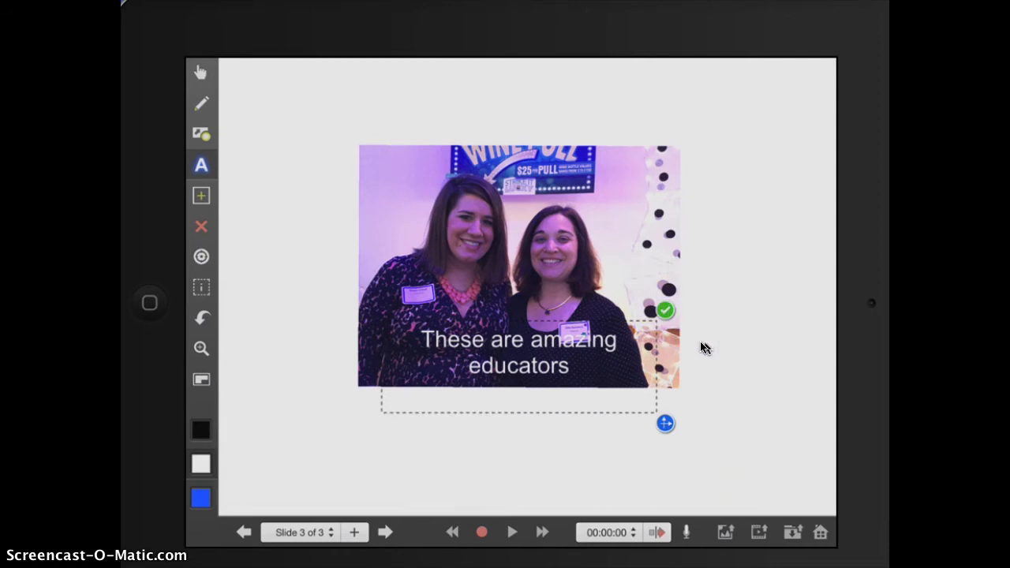
mouse_move(202, 287)
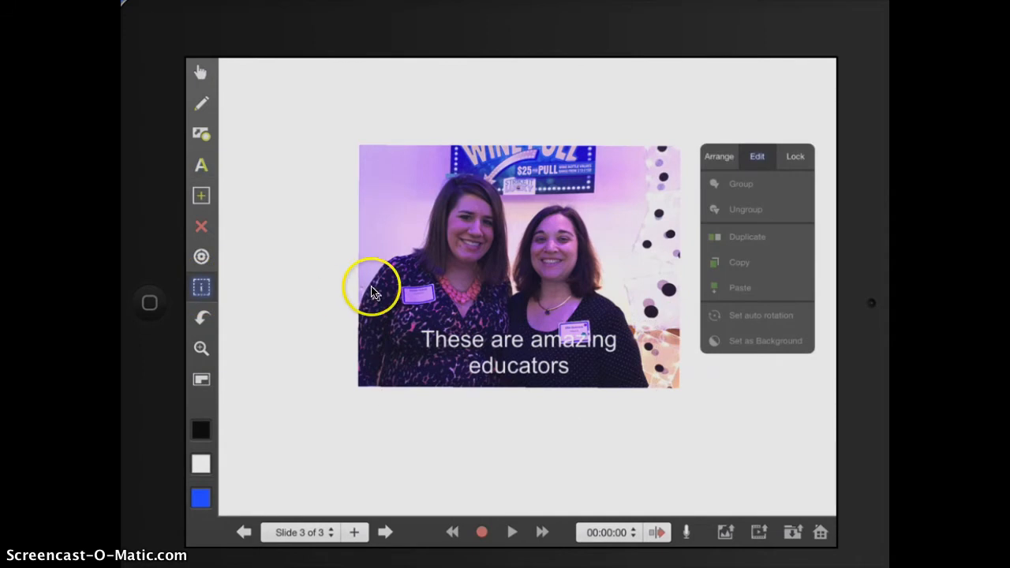
mouse_move(613, 211)
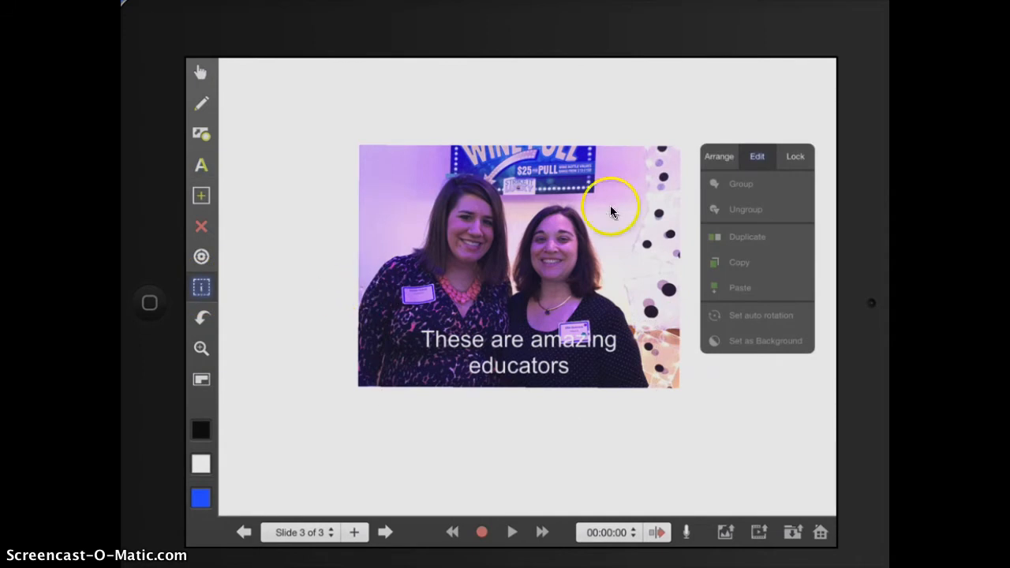
mouse_move(608, 224)
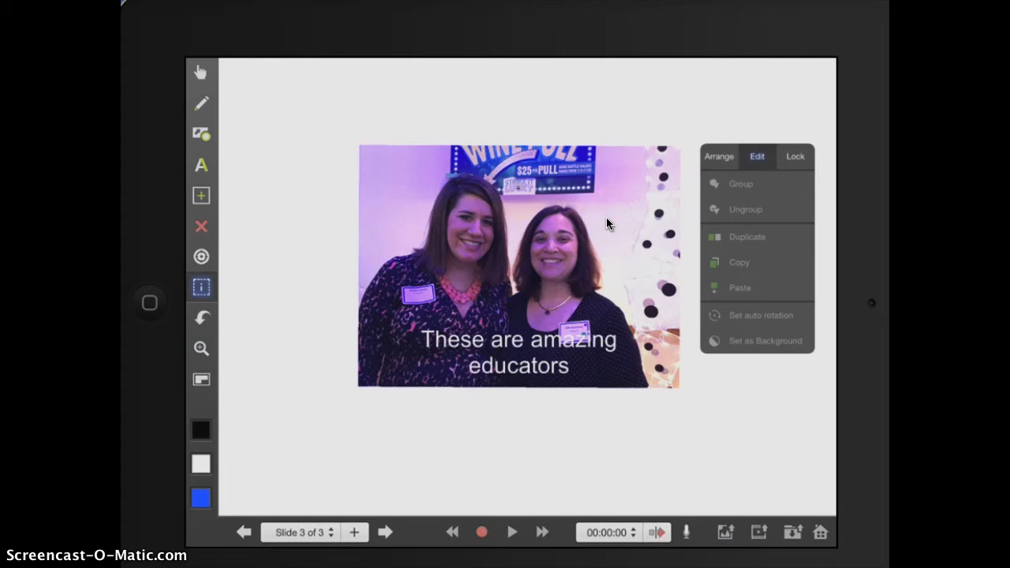
Step: Select the caption text box and send it to the back via Arrange
left_click(518, 352)
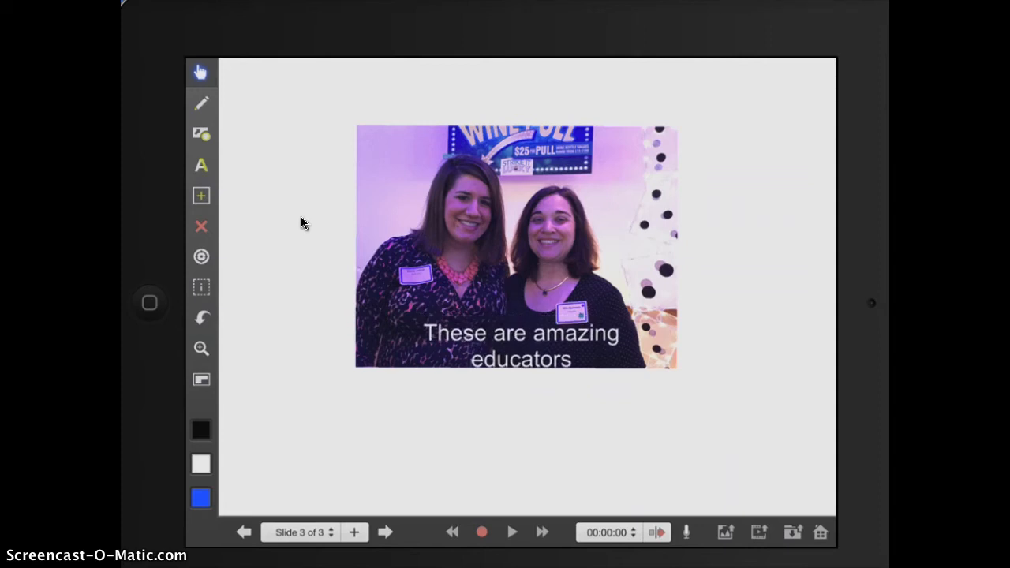
left_click(201, 287)
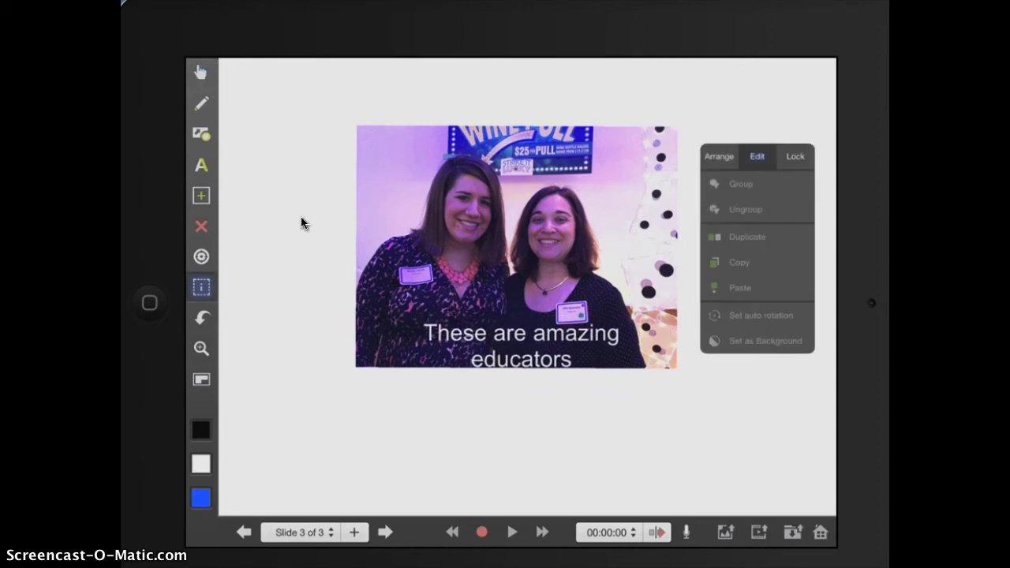
left_click(521, 360)
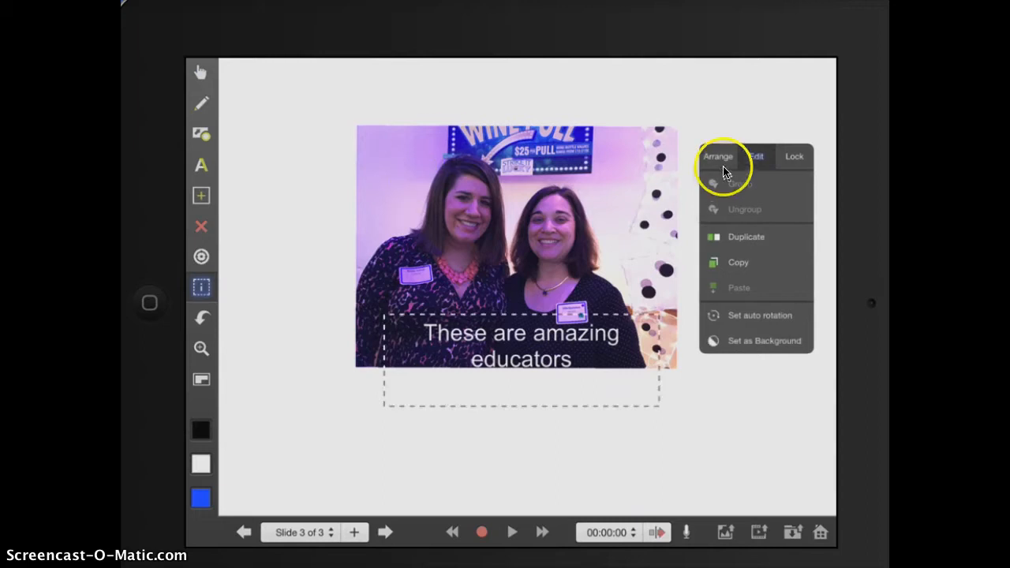
left_click(716, 157)
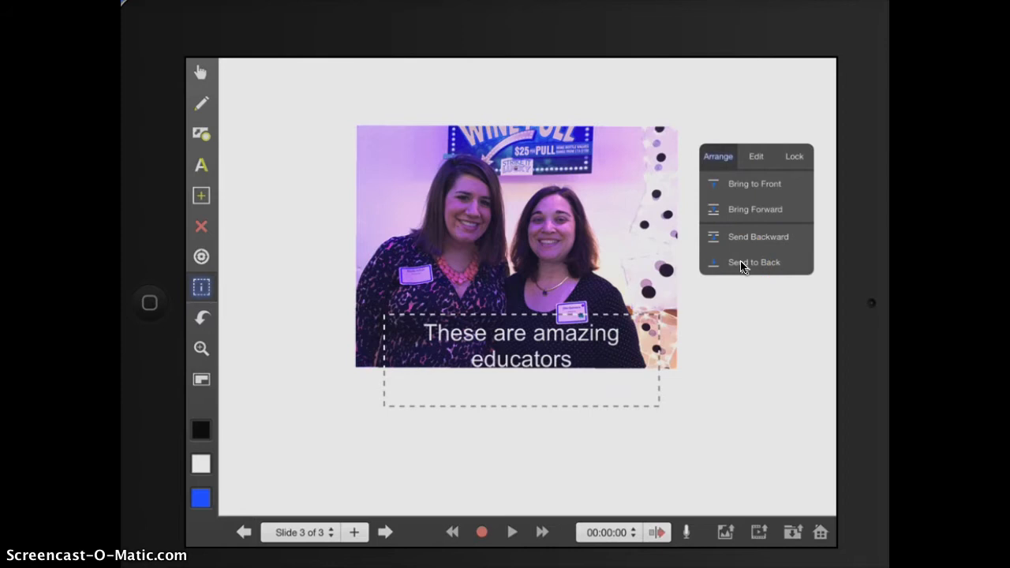
left_click(754, 262)
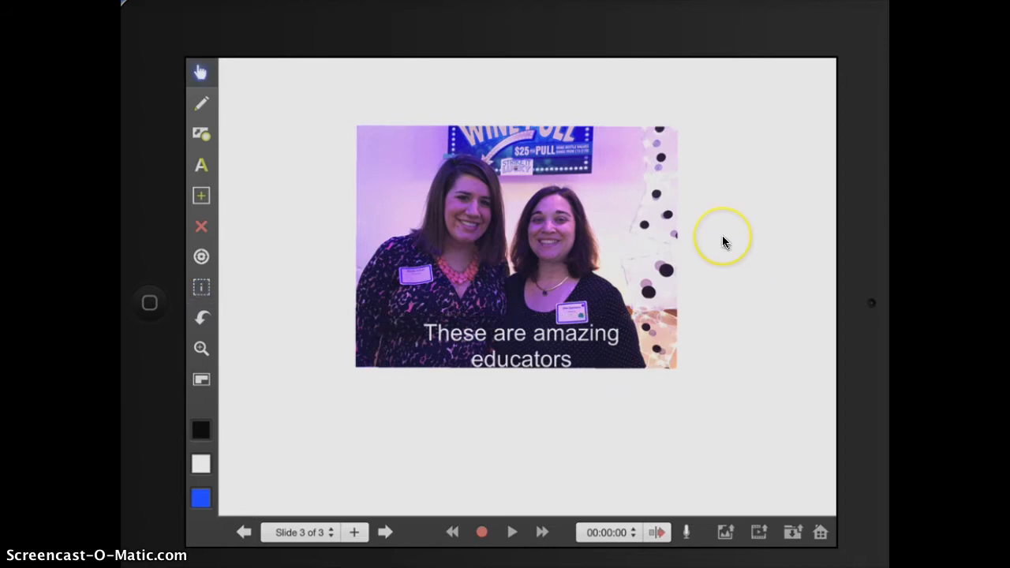
Step: Send the caption backward one layer behind the photo
right_click(724, 240)
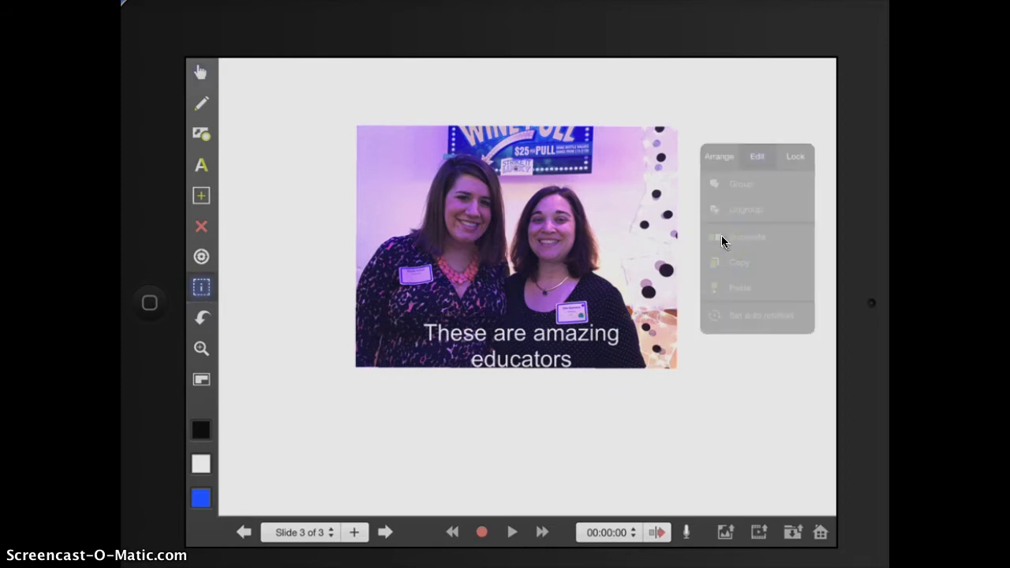
left_click(718, 156)
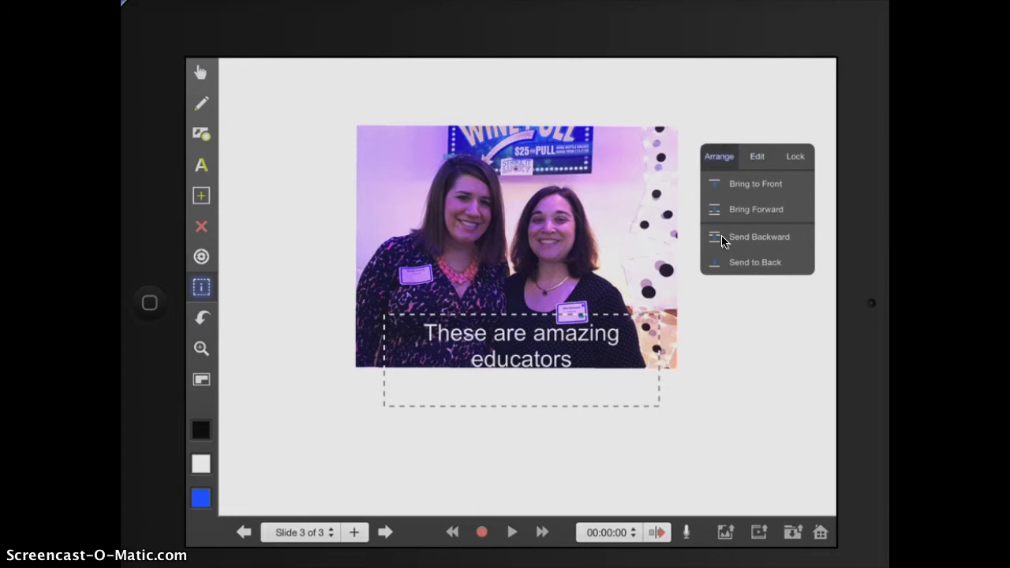
left_click(758, 236)
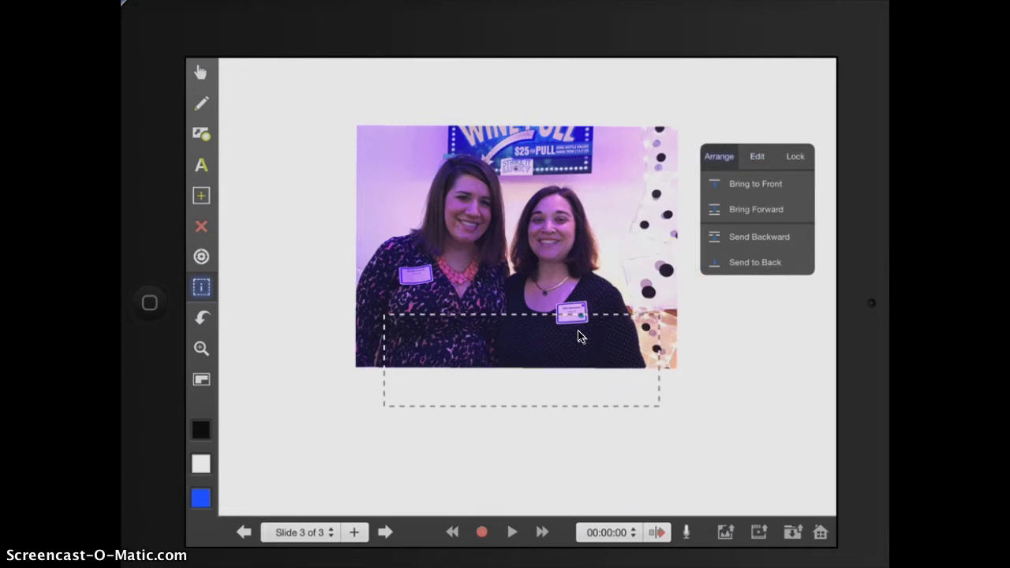
mouse_move(599, 332)
type("These are amazing educators")
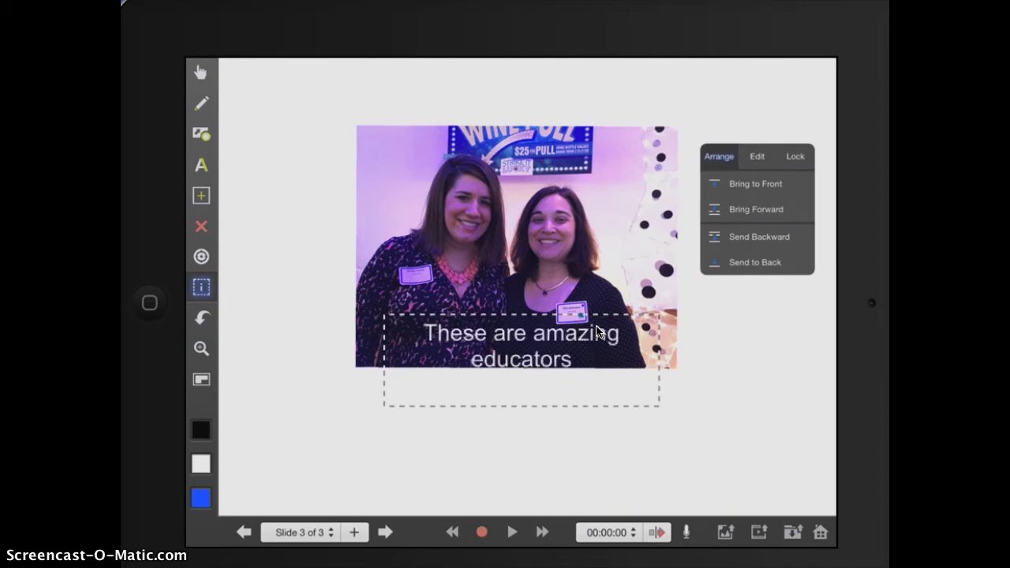
mouse_move(414, 260)
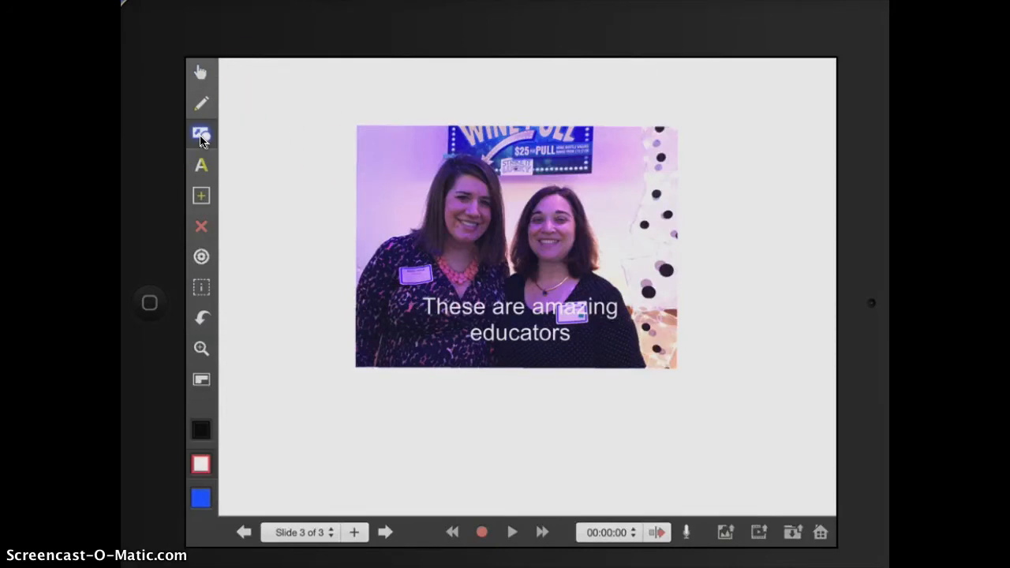
Step: Draw a shape arrow at the photo, then a blue freehand arrow and circle around it
left_click(202, 134)
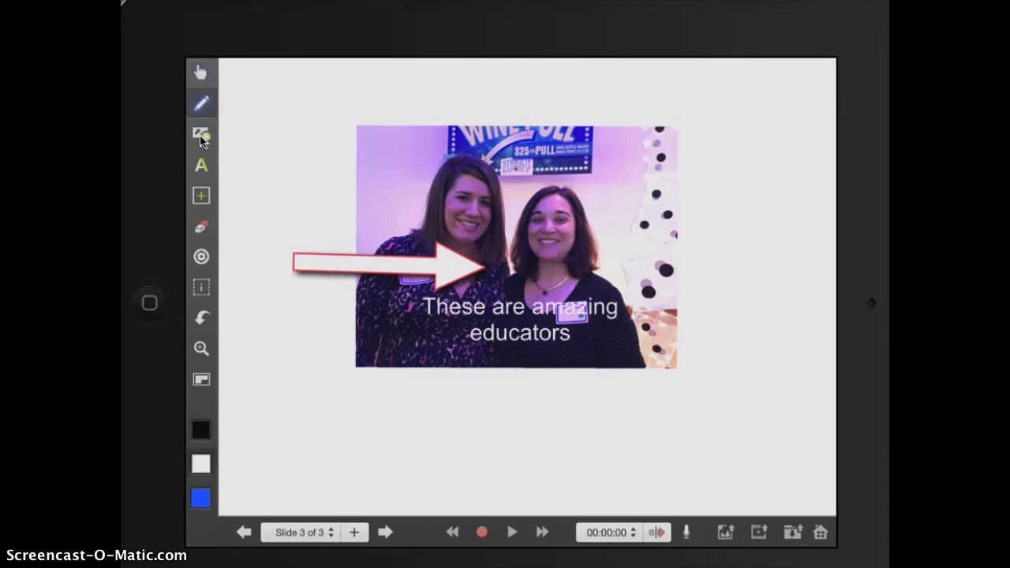
left_click(202, 135)
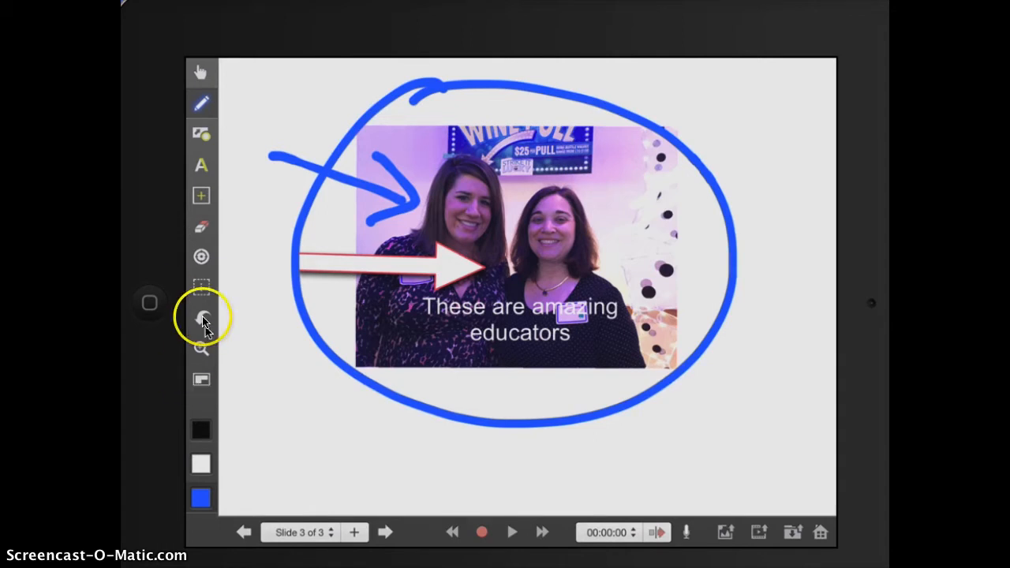
left_click(202, 319)
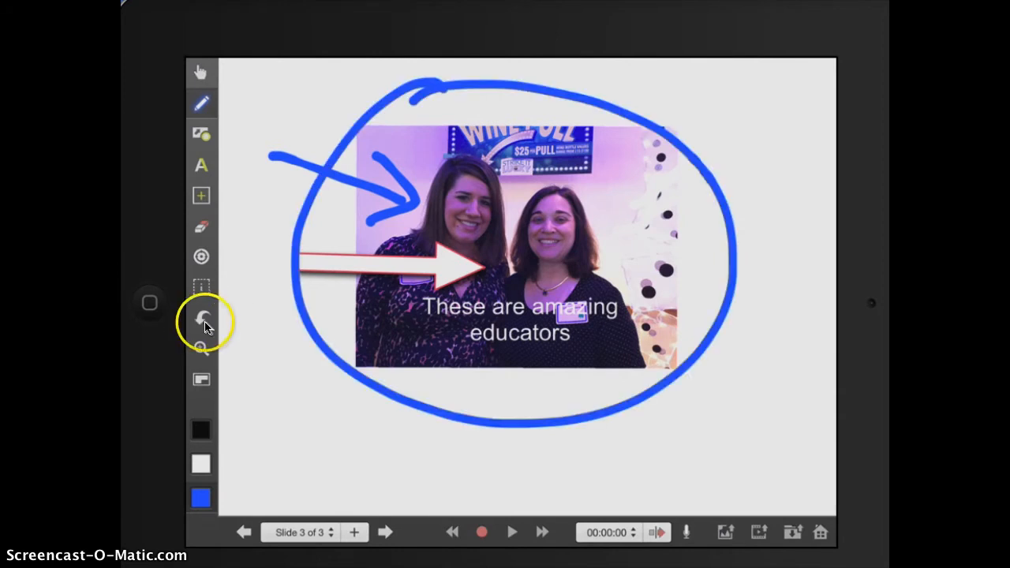
mouse_move(204, 387)
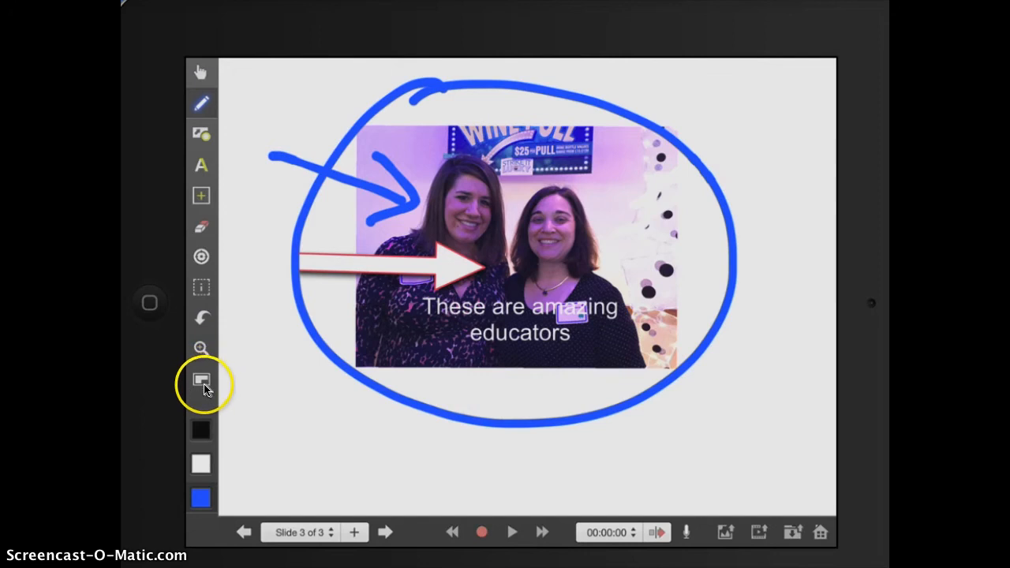
left_click(202, 380)
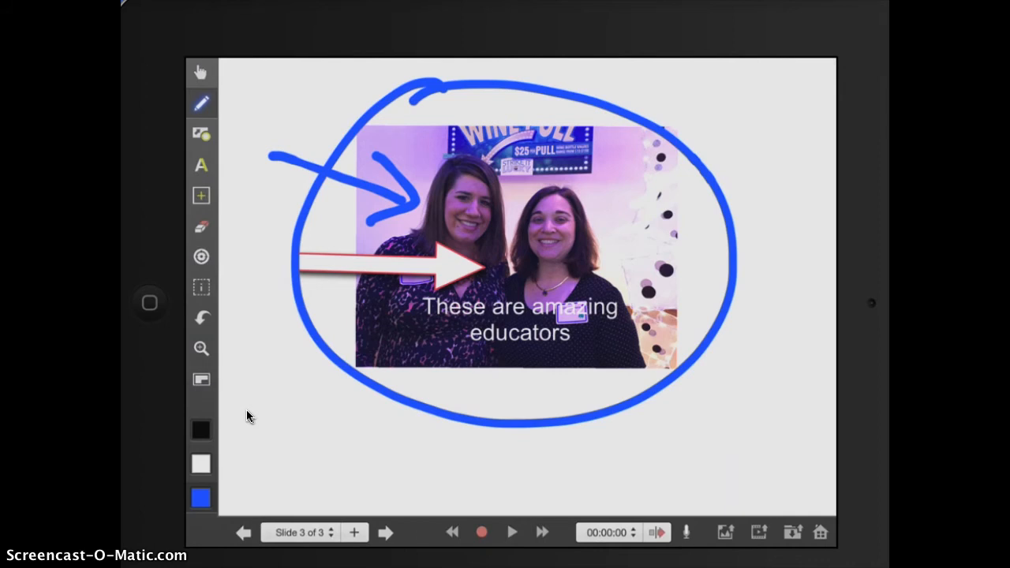
mouse_move(299, 531)
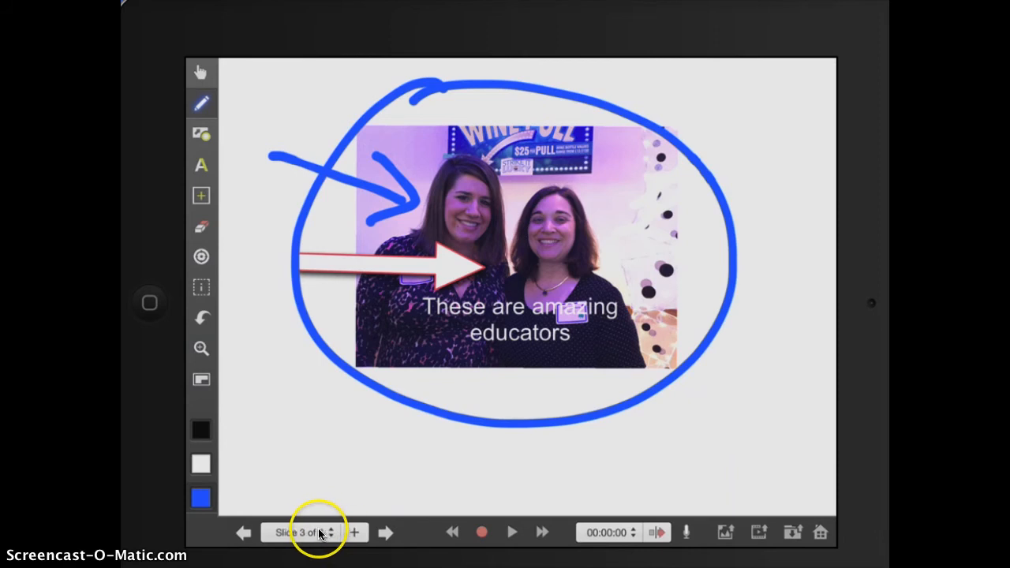
mouse_move(484, 543)
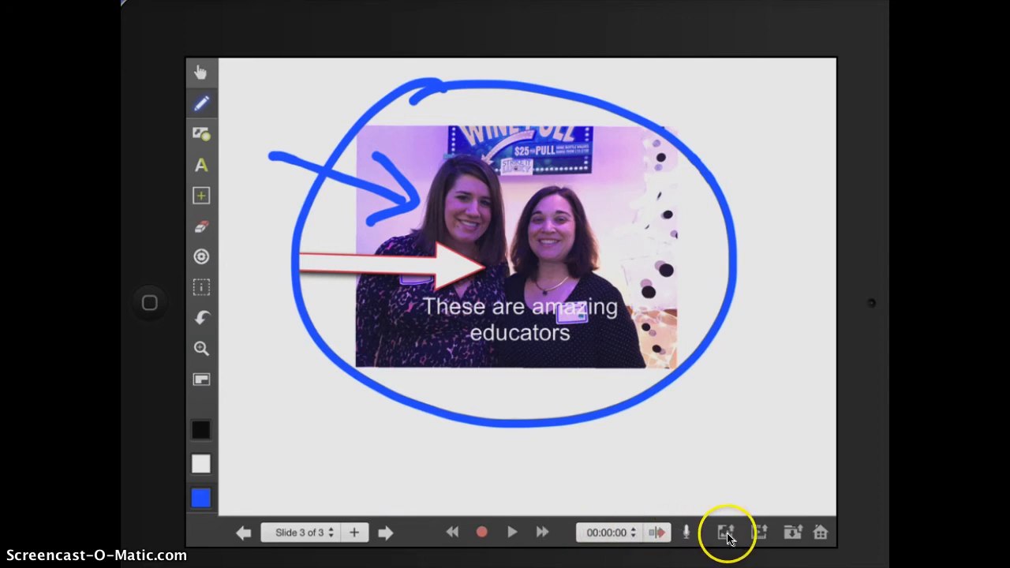
Step: Check the image export choices, then show the movie export options (Camera Roll, YouTube, More)
left_click(727, 532)
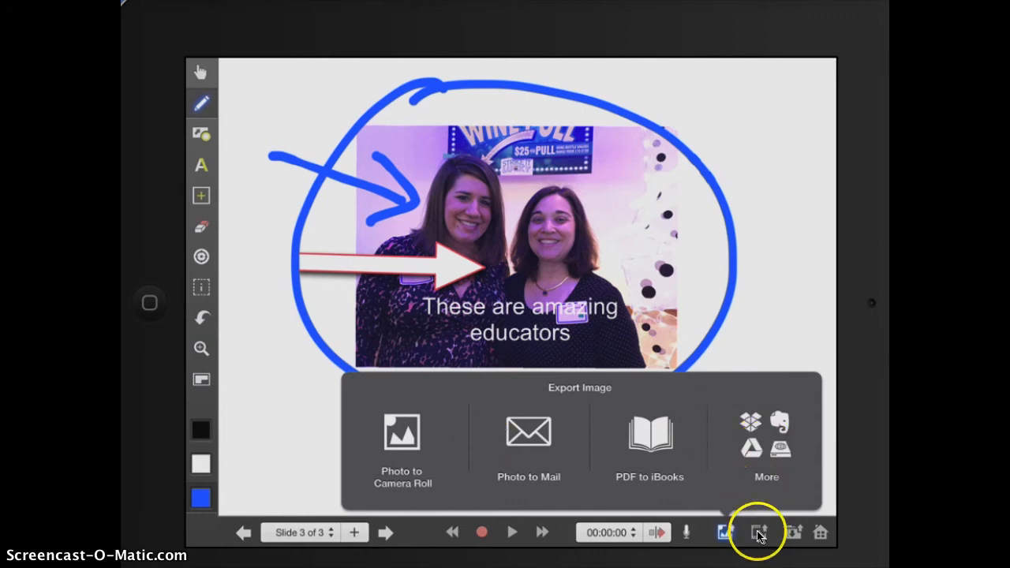
left_click(756, 532)
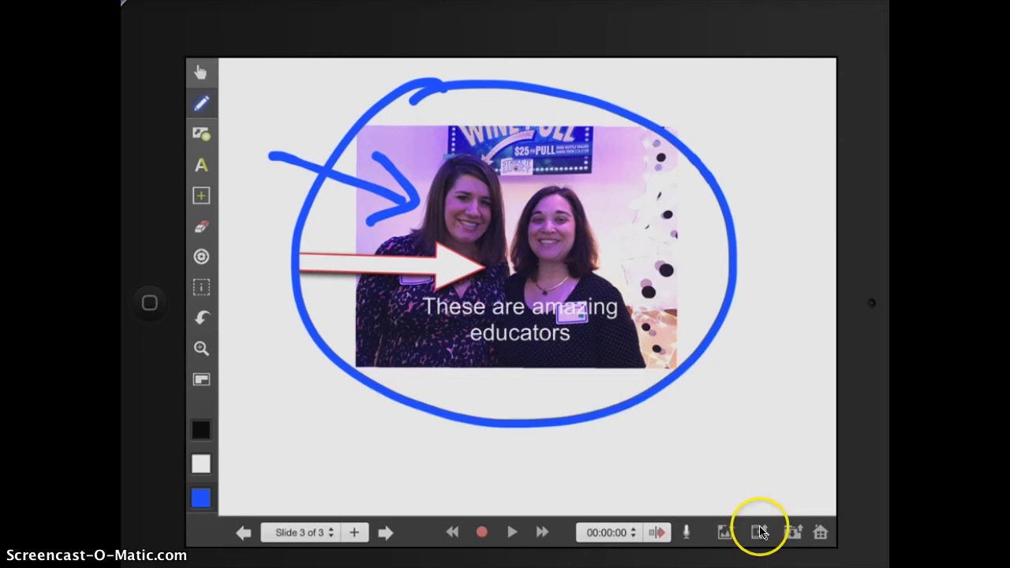
left_click(759, 532)
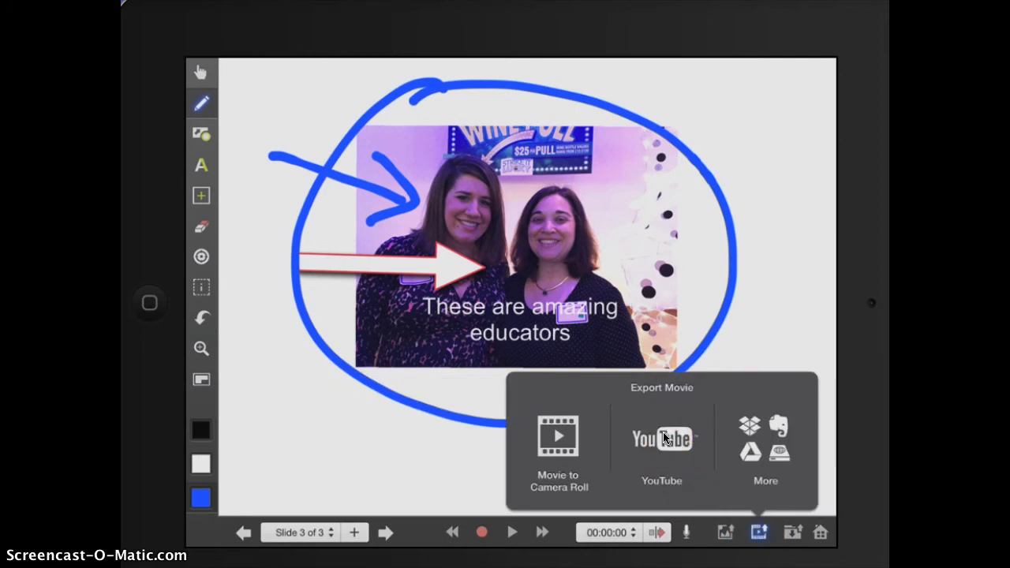
mouse_move(776, 323)
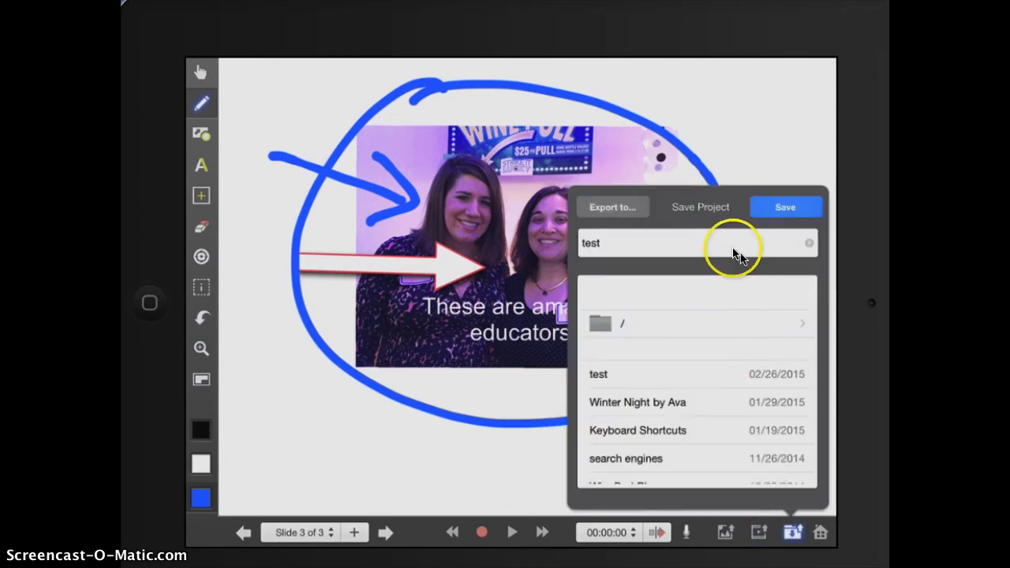
mouse_move(632, 245)
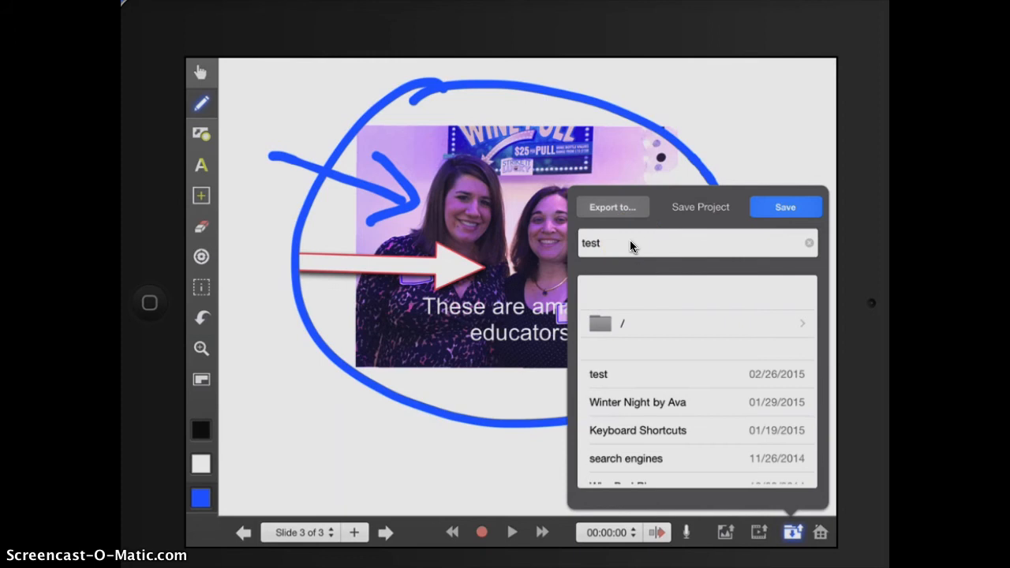
Step: Clear the project name and save the project as 'demo'
left_click(695, 244)
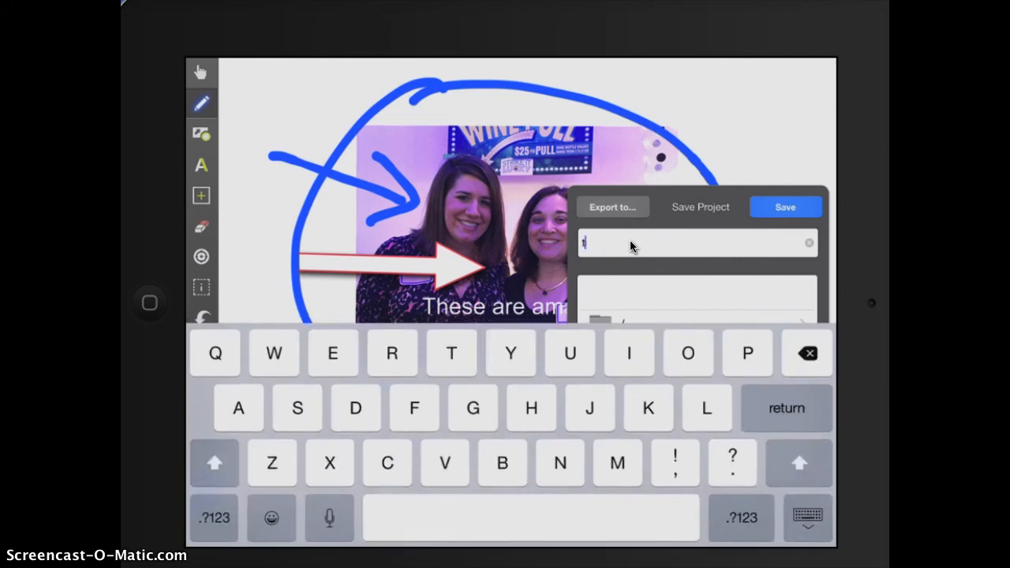
type("demo")
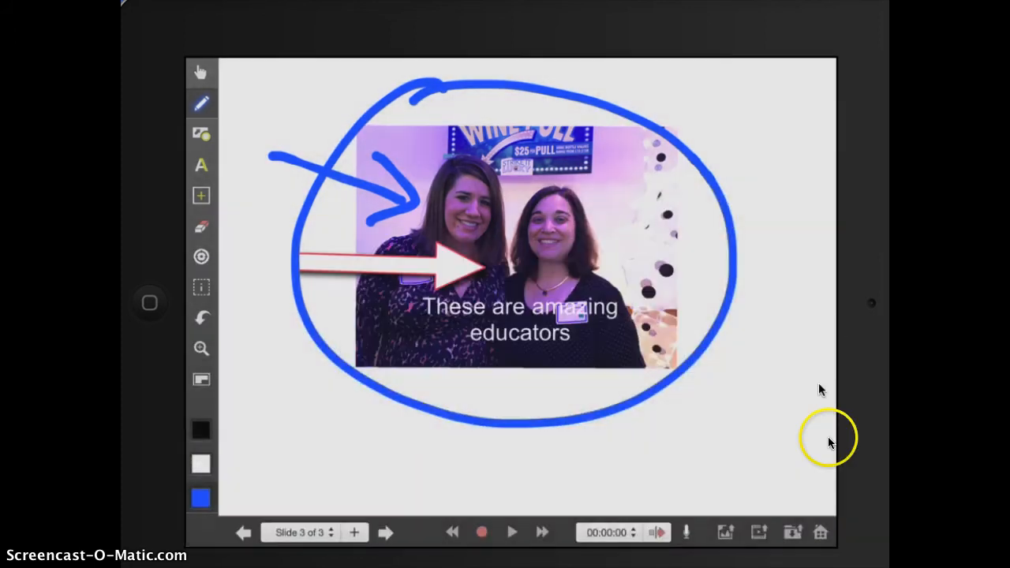
mouse_move(821, 529)
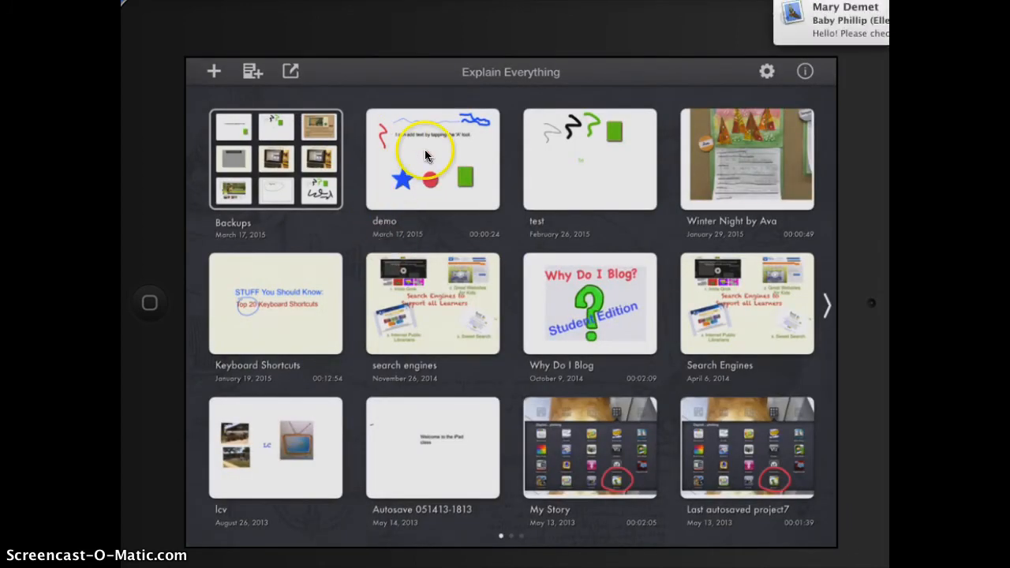
Step: Reopen the demo project, leave it and save over the existing demo.xpl file
double_click(432, 159)
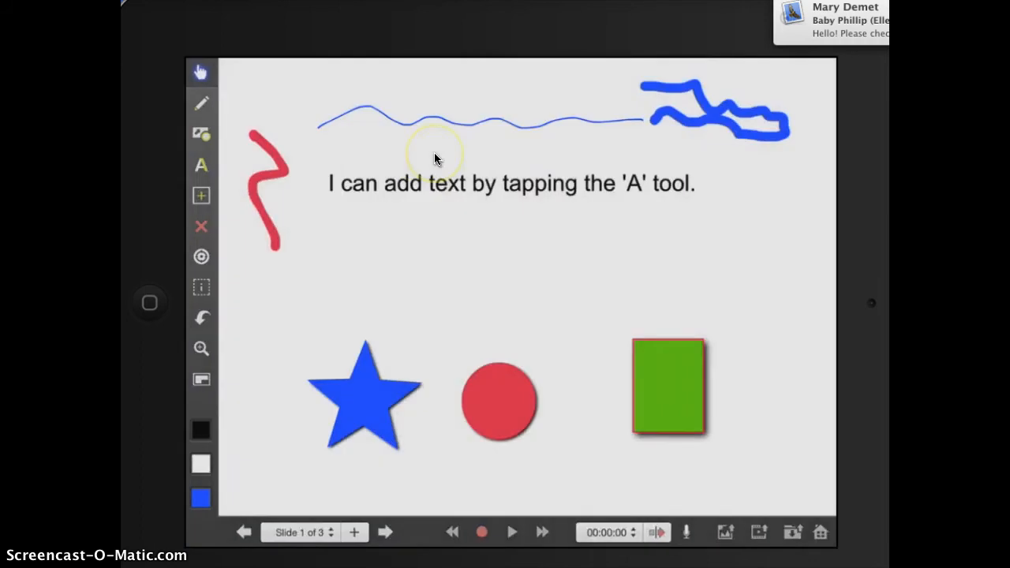
mouse_move(797, 387)
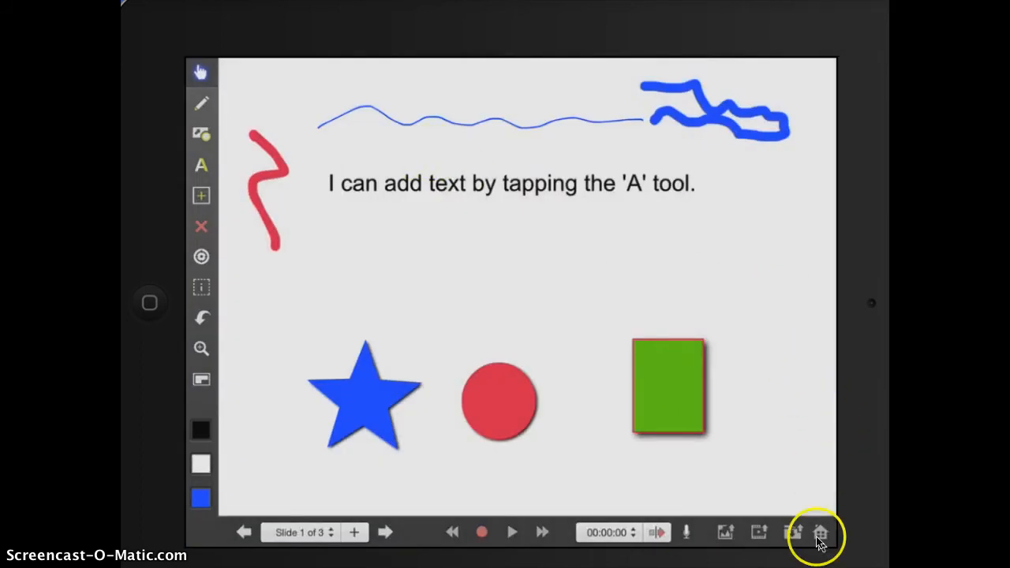
left_click(820, 534)
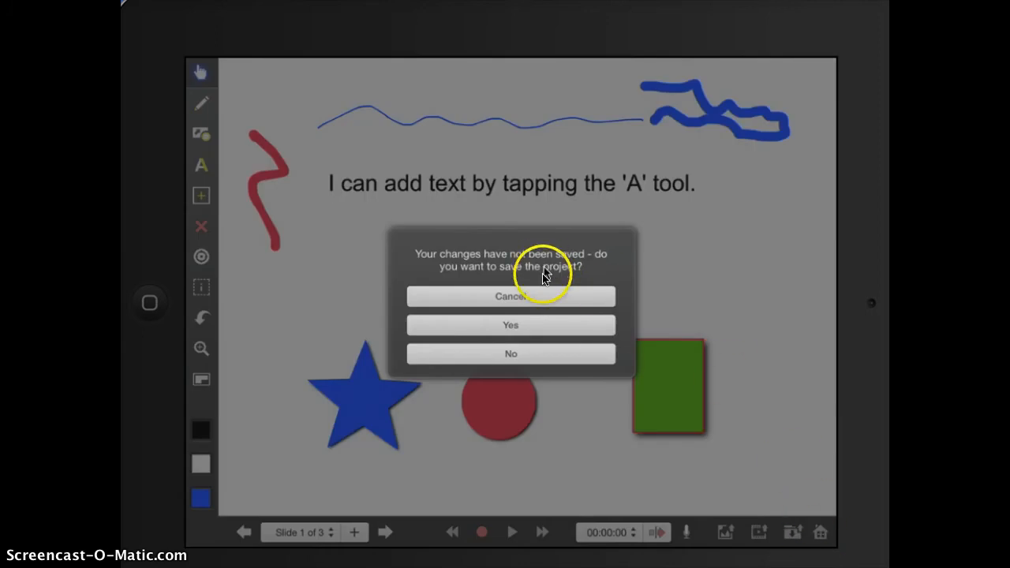
left_click(511, 325)
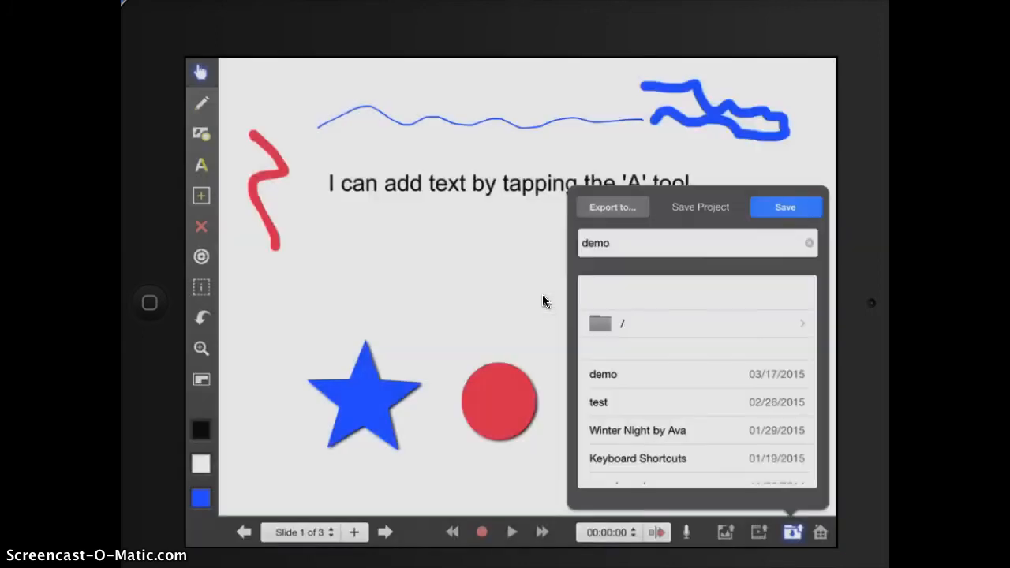
left_click(785, 206)
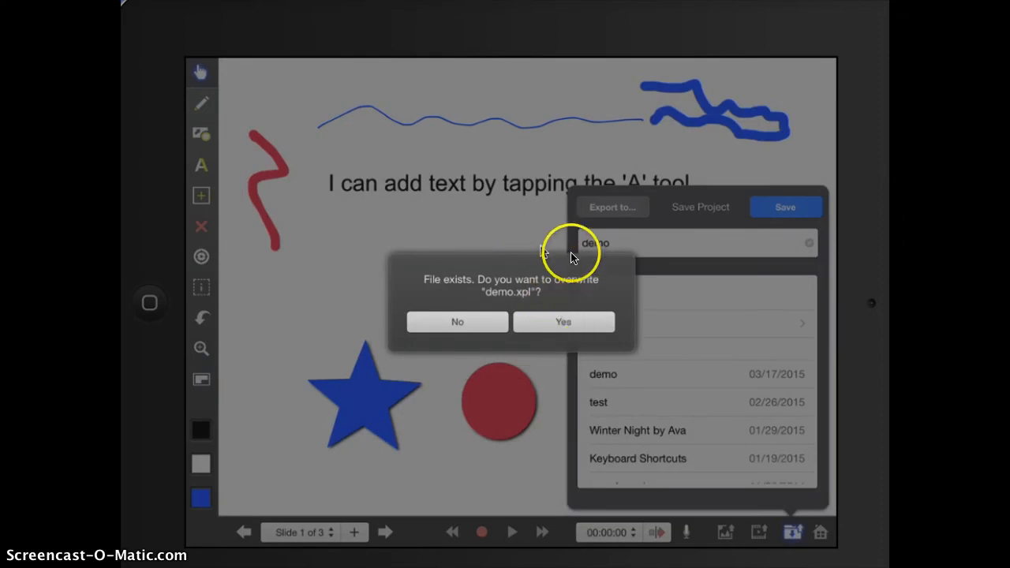
left_click(562, 322)
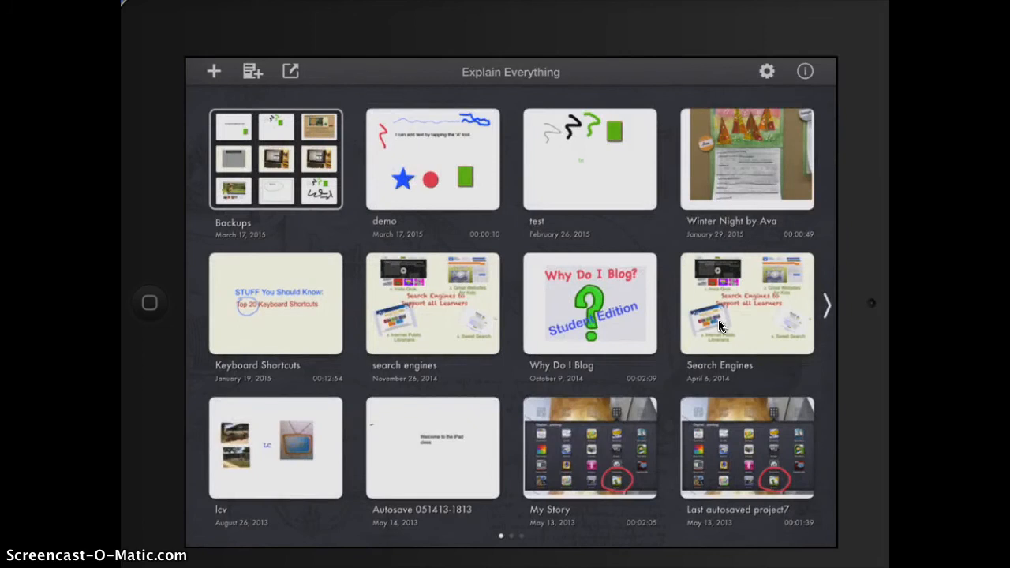
mouse_move(316, 167)
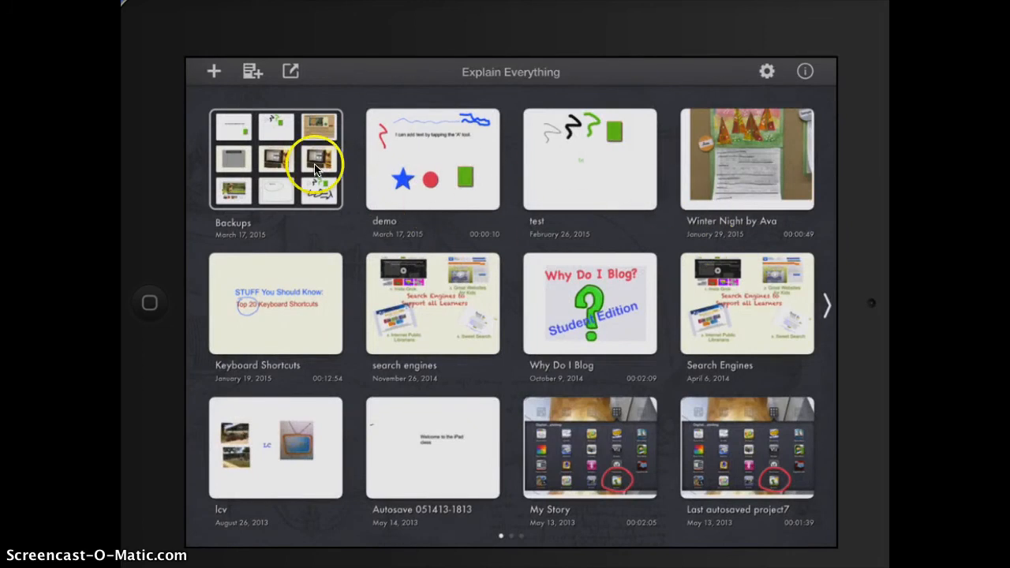
mouse_move(644, 314)
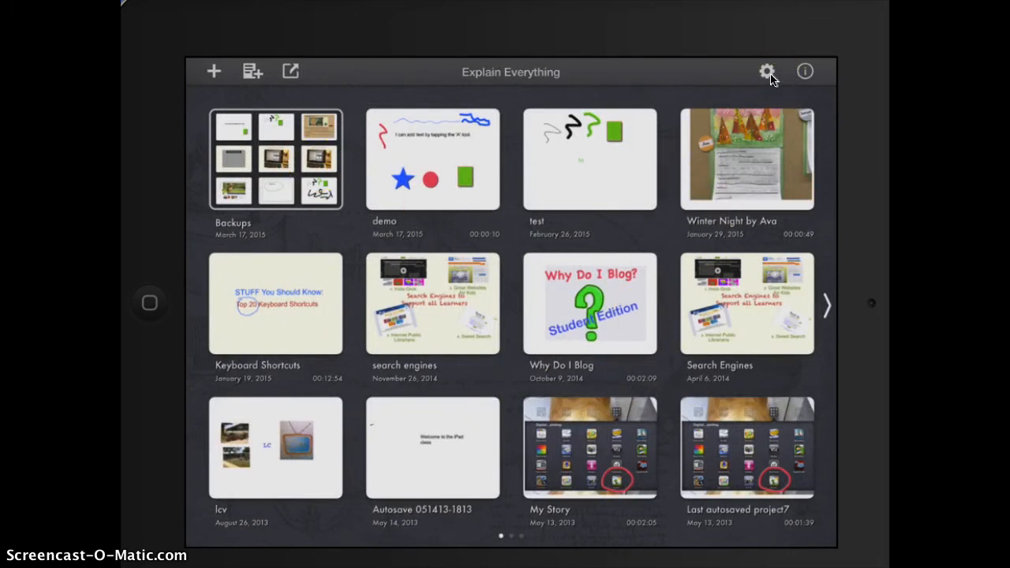
Step: In Settings > Accounts, switch YouTube on and dismiss the Google sign-in page
left_click(767, 72)
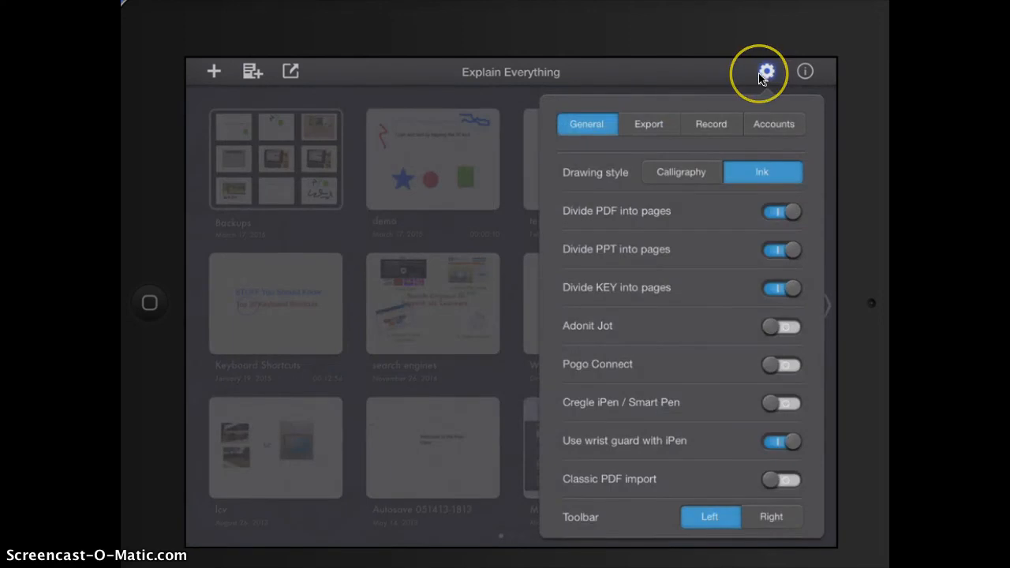
mouse_move(657, 107)
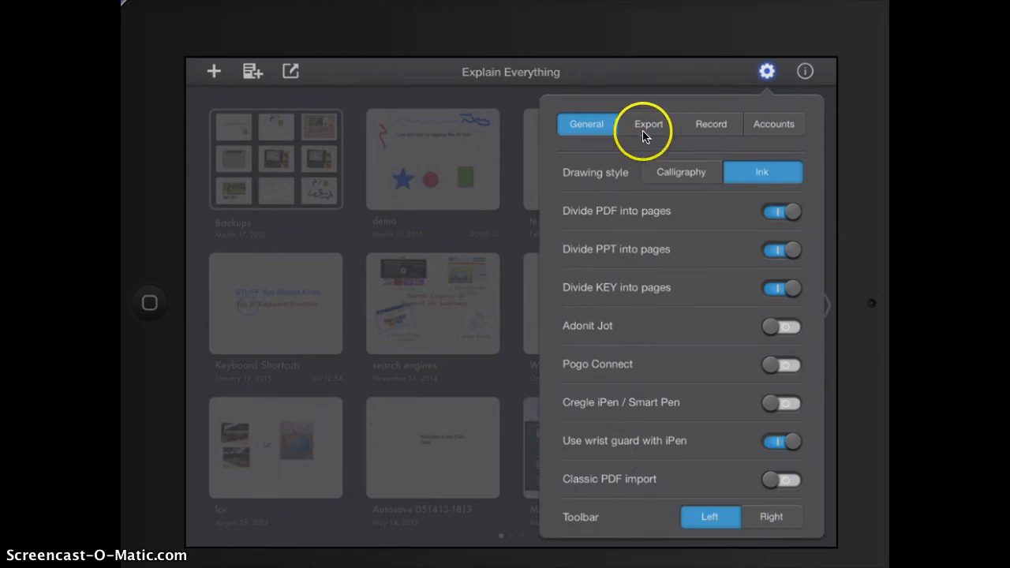
mouse_move(775, 133)
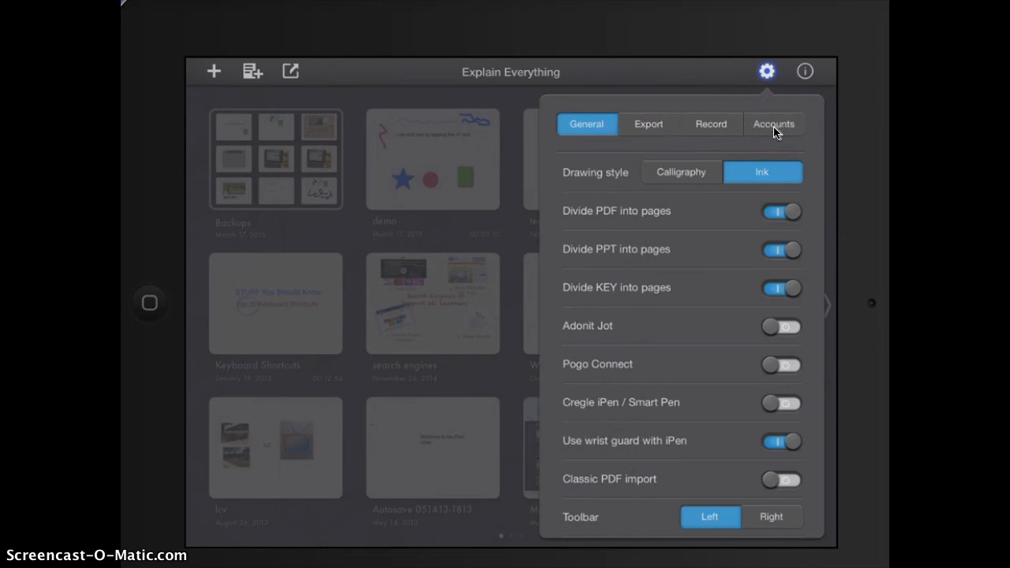
left_click(774, 123)
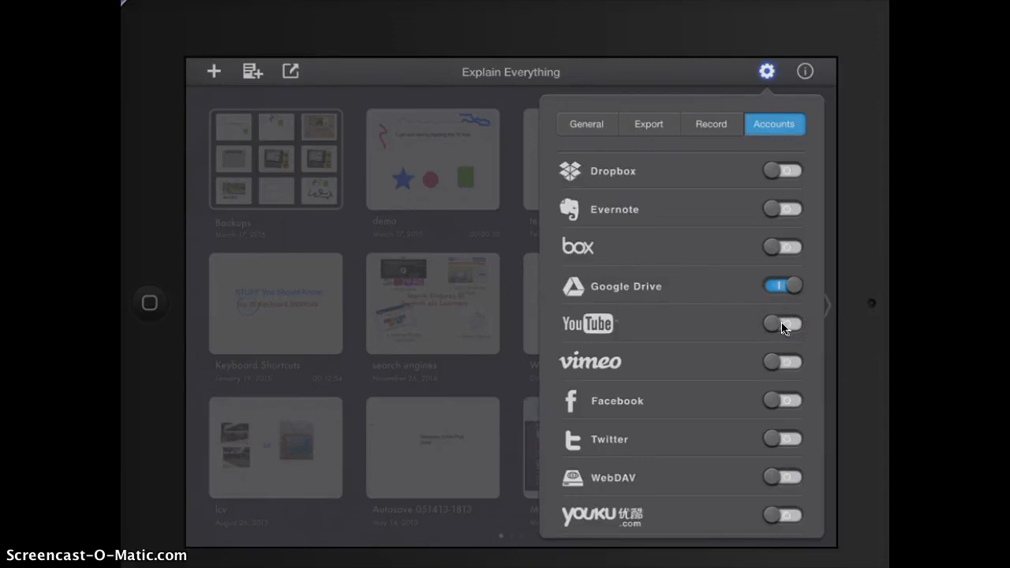
left_click(782, 323)
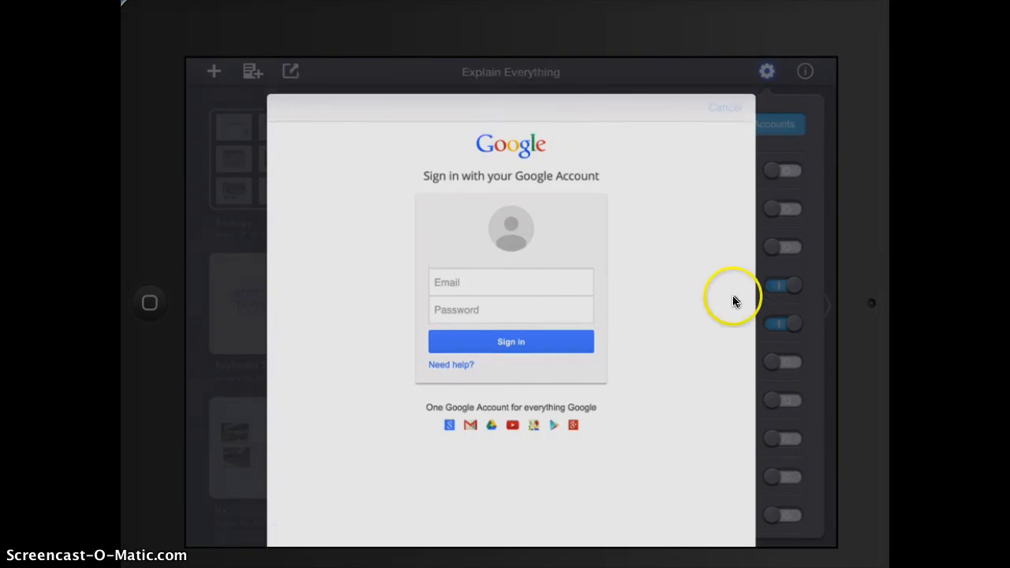
left_click(724, 107)
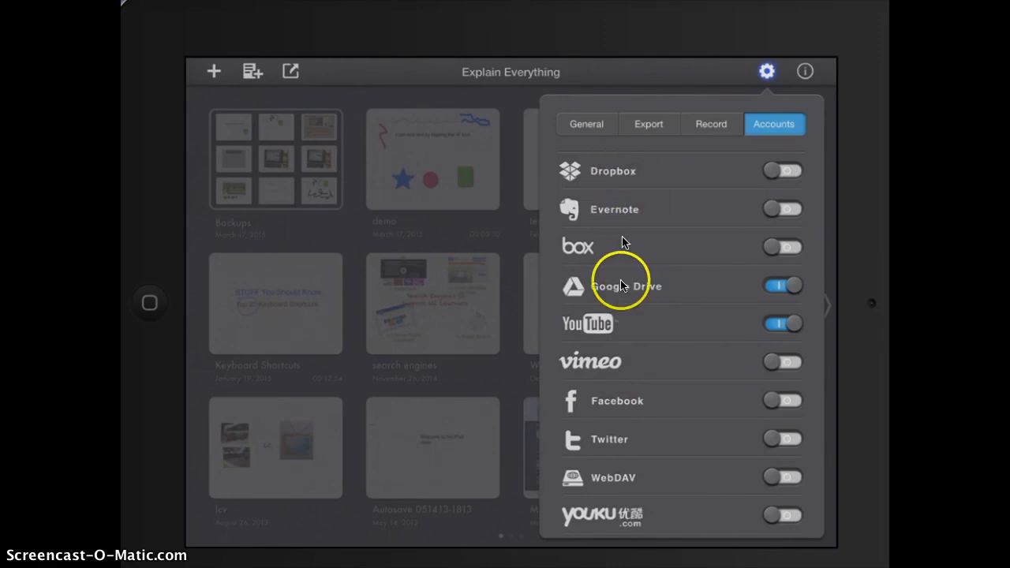
mouse_move(609, 215)
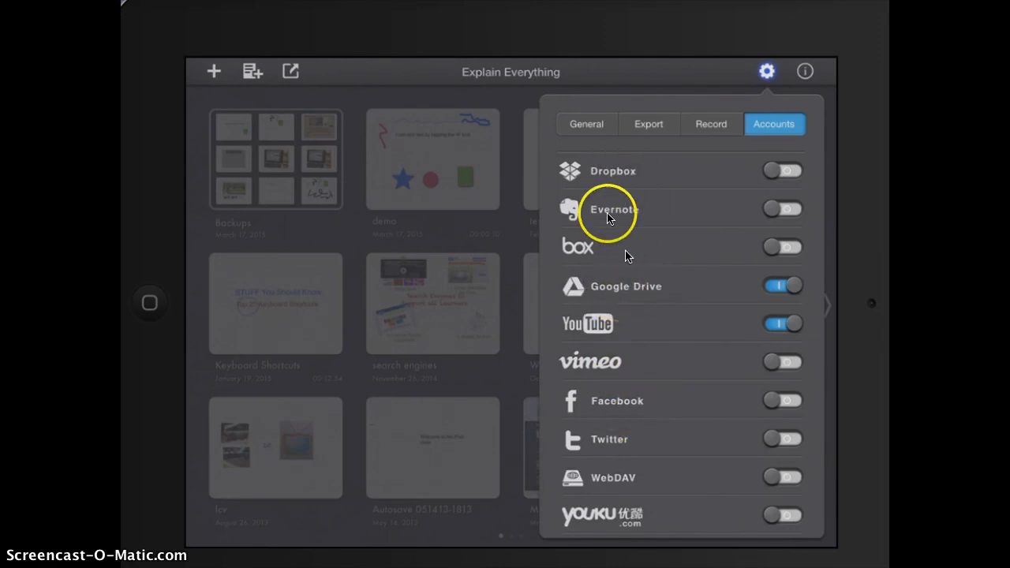
mouse_move(441, 224)
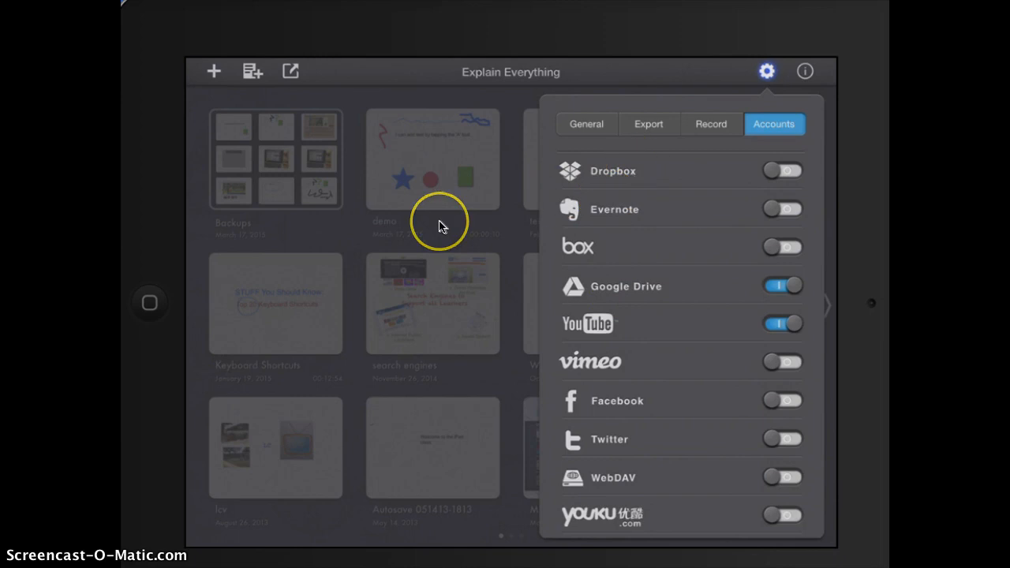